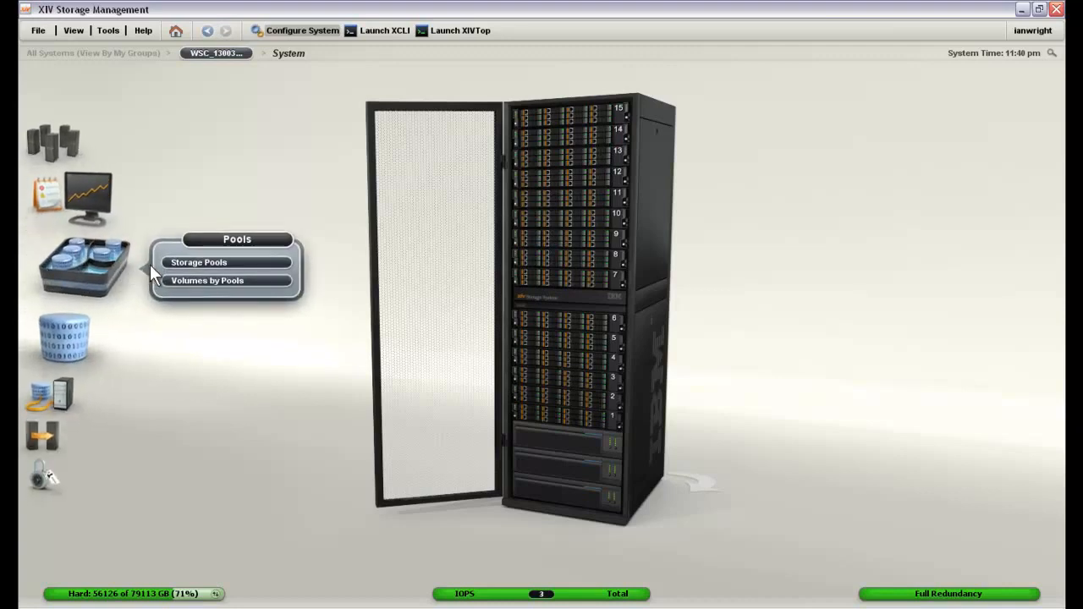
# Open the Storage Pools list and launch the Add Pool dialog.
pyautogui.click(199, 261)
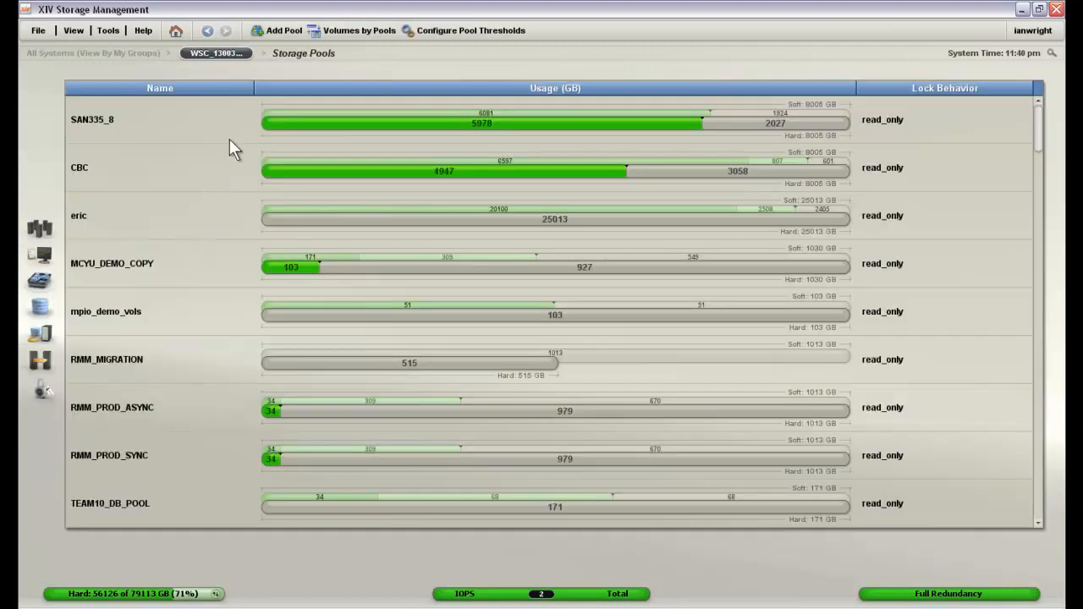
pyautogui.click(284, 31)
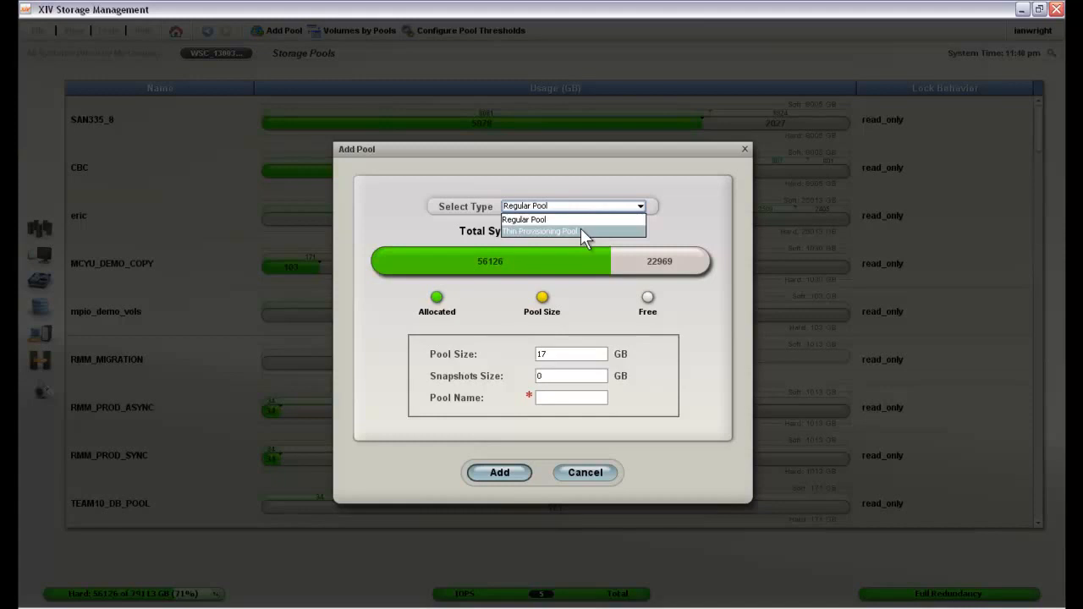
# Add thin-provisioned pool New_Application with 515 GB hard, 1116 GB soft, 51 GB snapshots.
pyautogui.click(540, 231)
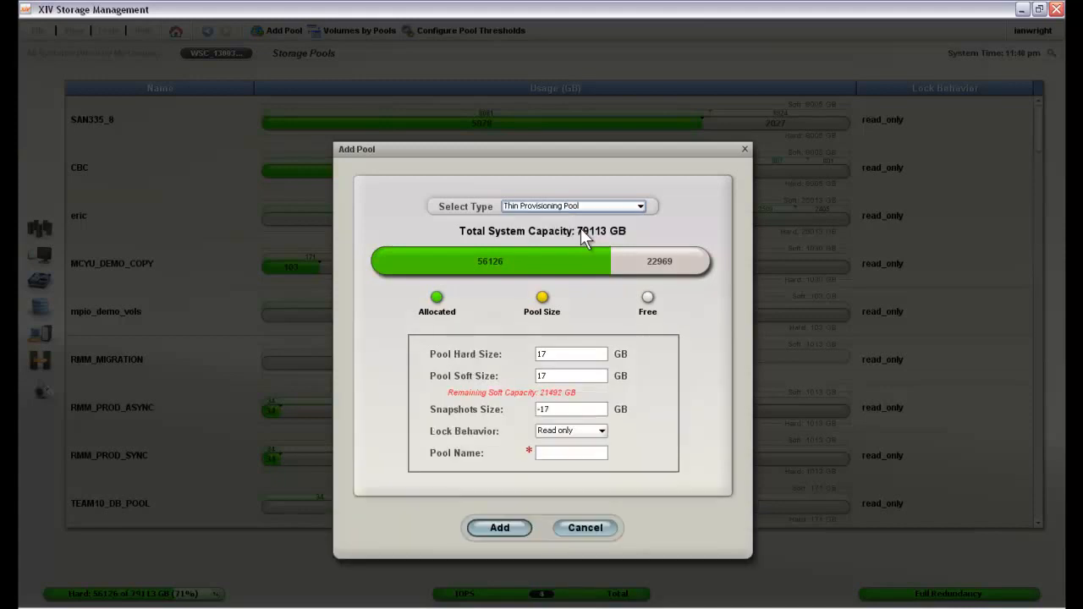
pyautogui.click(571, 354)
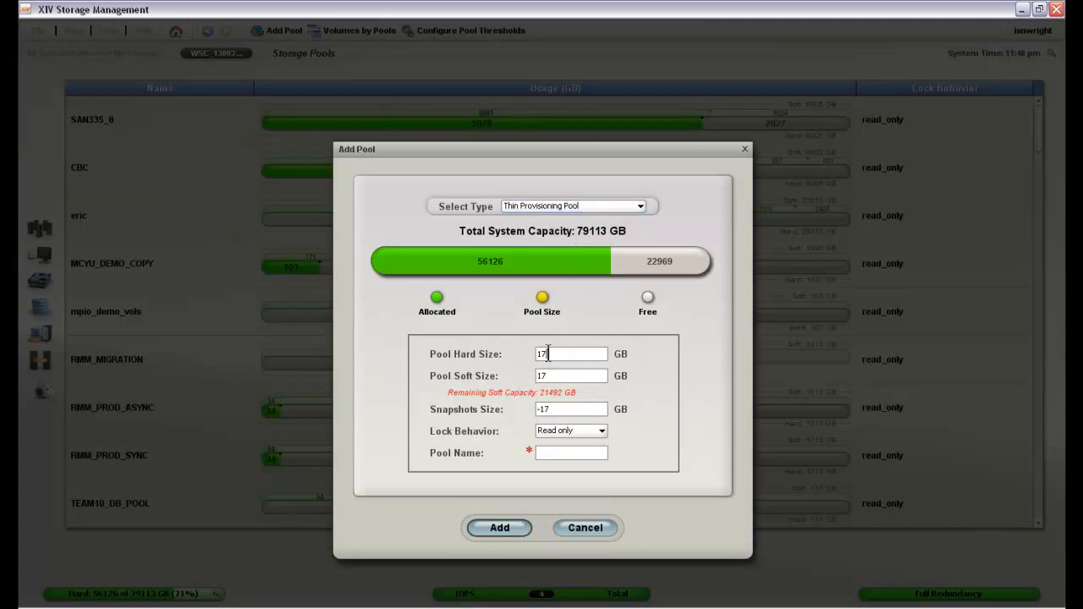
pyautogui.write('5')
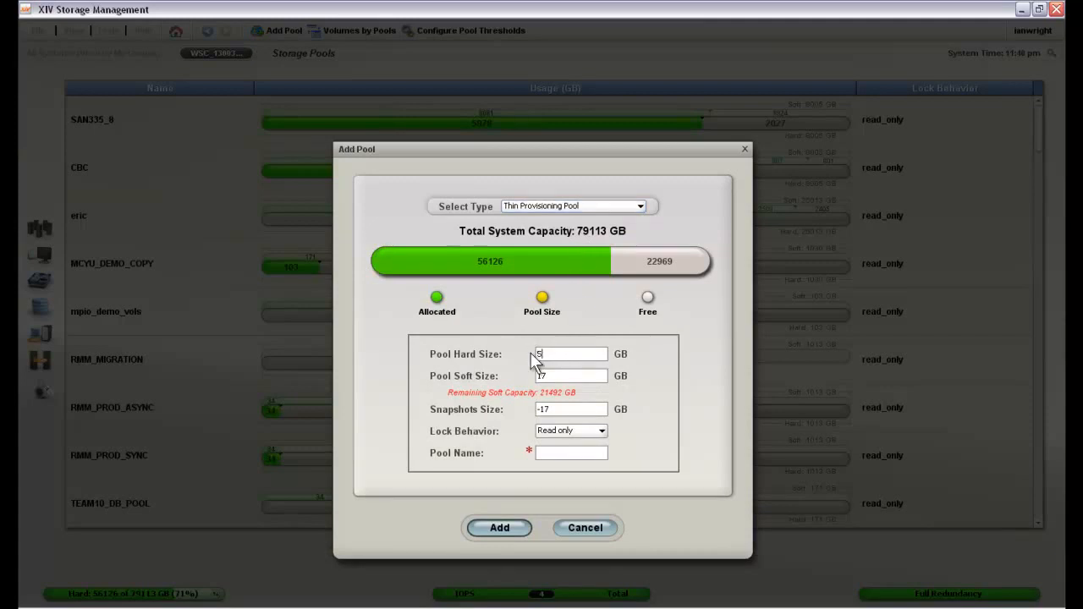
pyautogui.write('00')
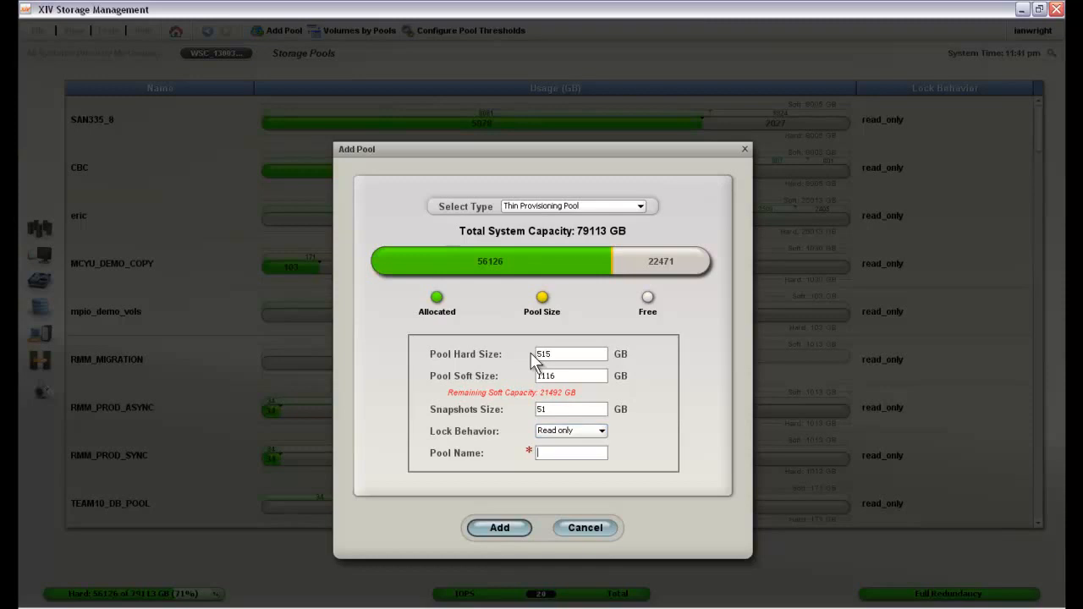
pyautogui.write('New_Application')
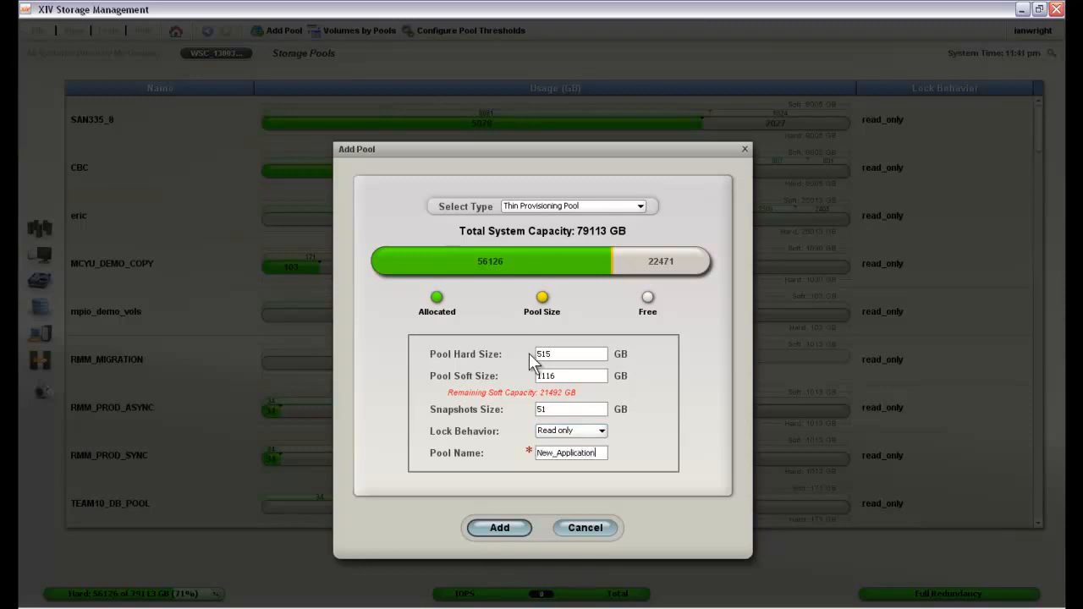
pyautogui.click(498, 527)
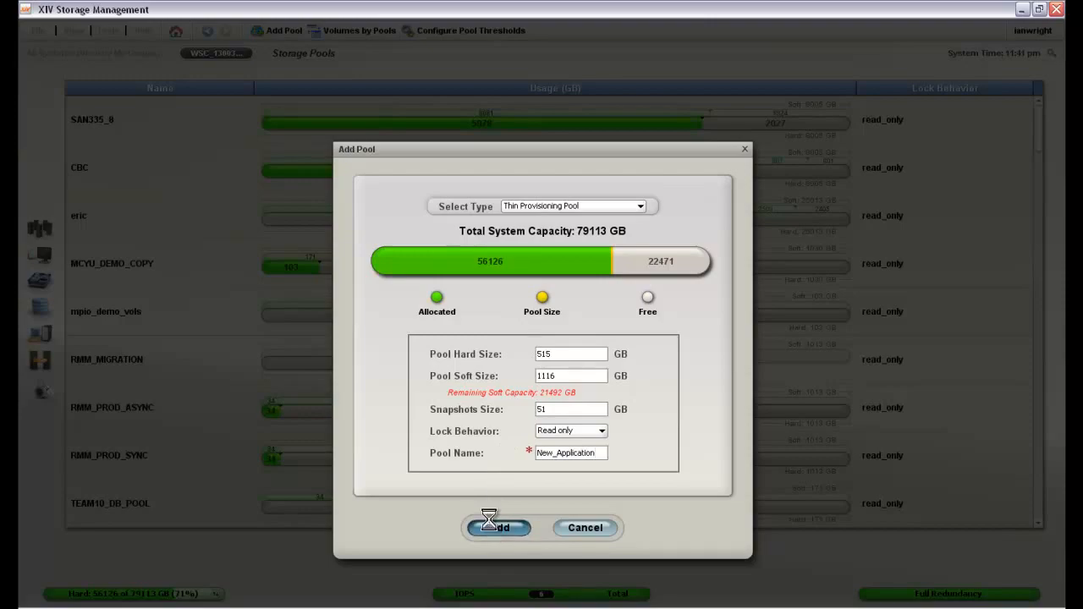
pyautogui.click(498, 527)
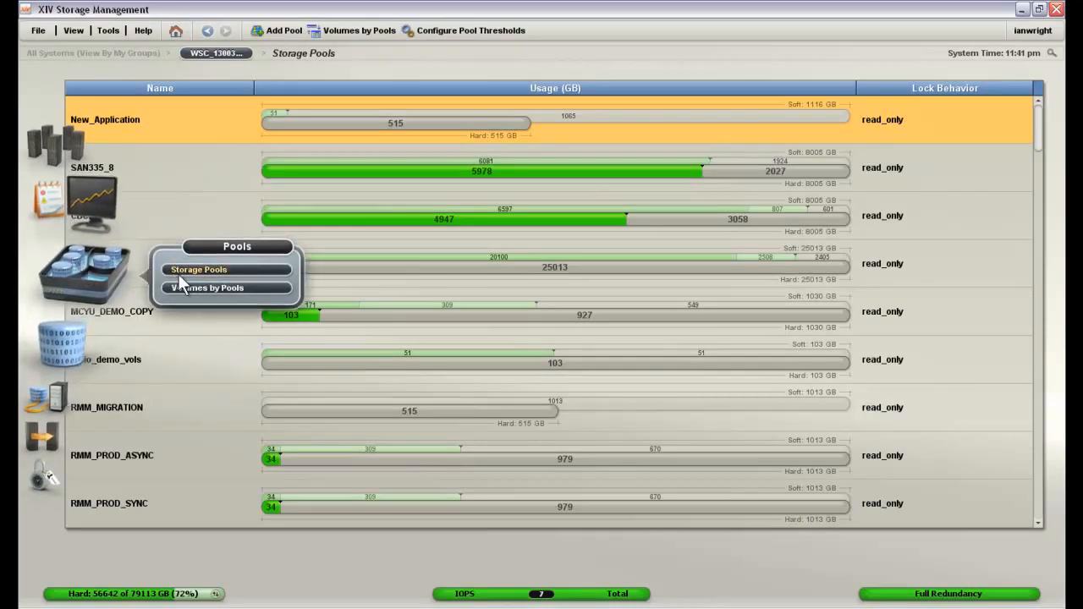
# Switch to the Volumes by Pools view and launch the Add Volumes form.
pyautogui.click(206, 287)
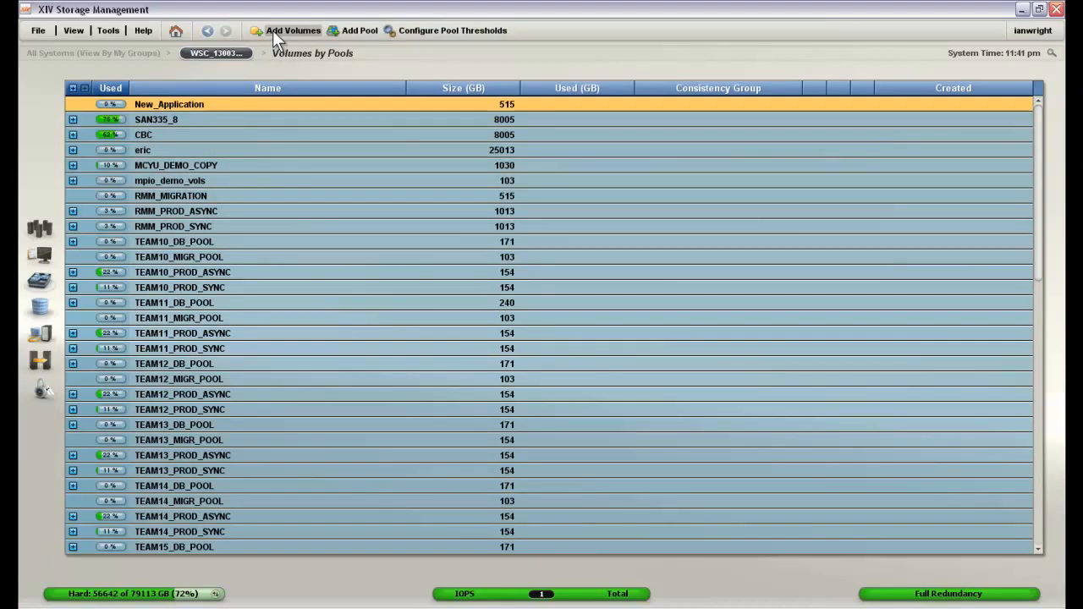
pyautogui.click(292, 31)
pyautogui.write('200')
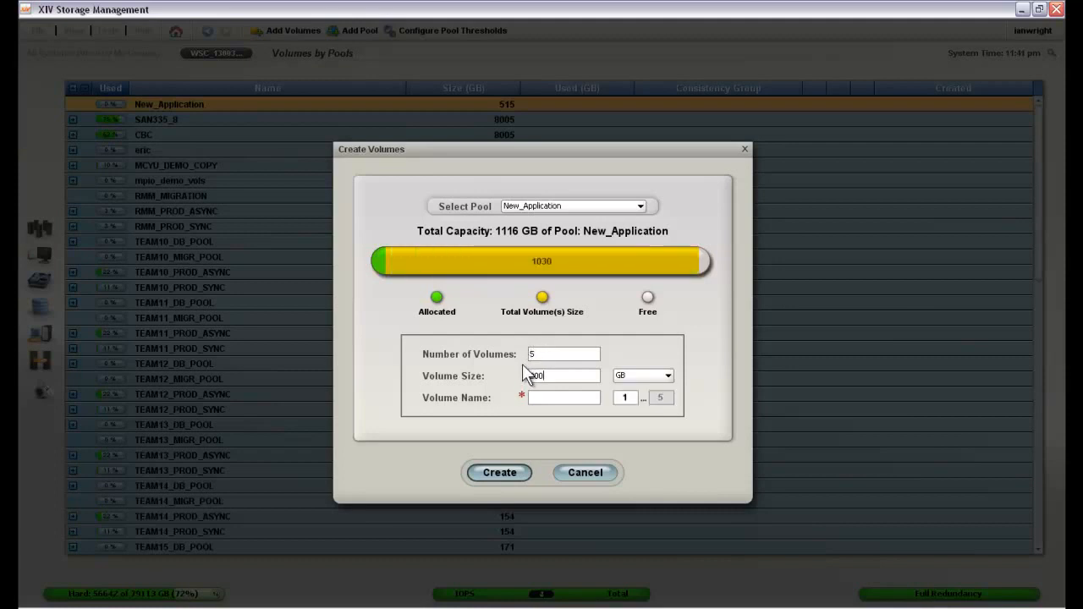
# Add five 206 GB Welcome_to_XIV volumes to the New_Application pool.
pyautogui.write('206')
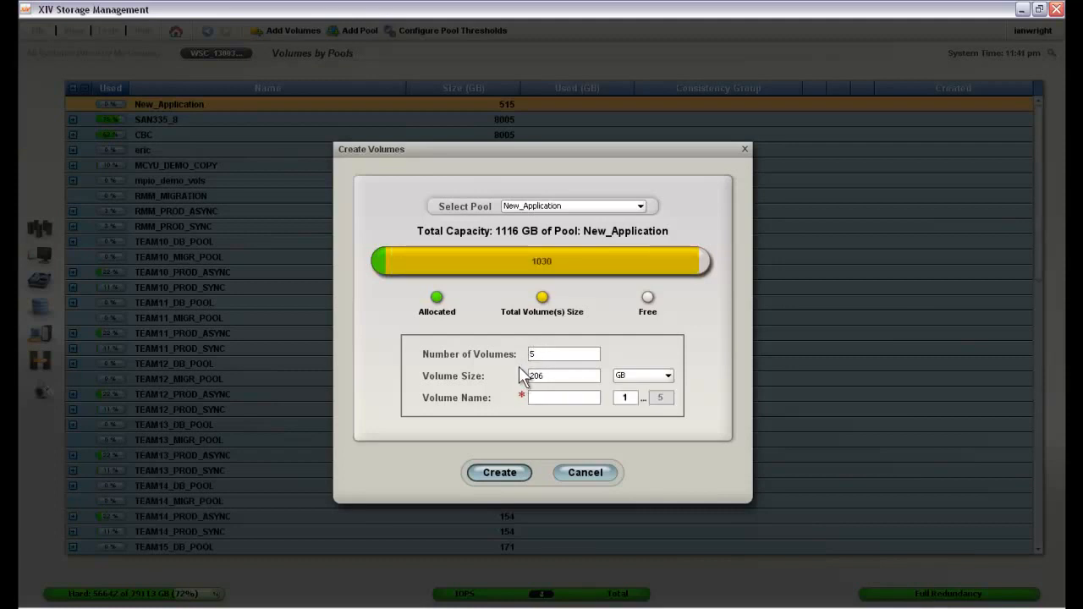
pyautogui.write('Welcome_to_XIV')
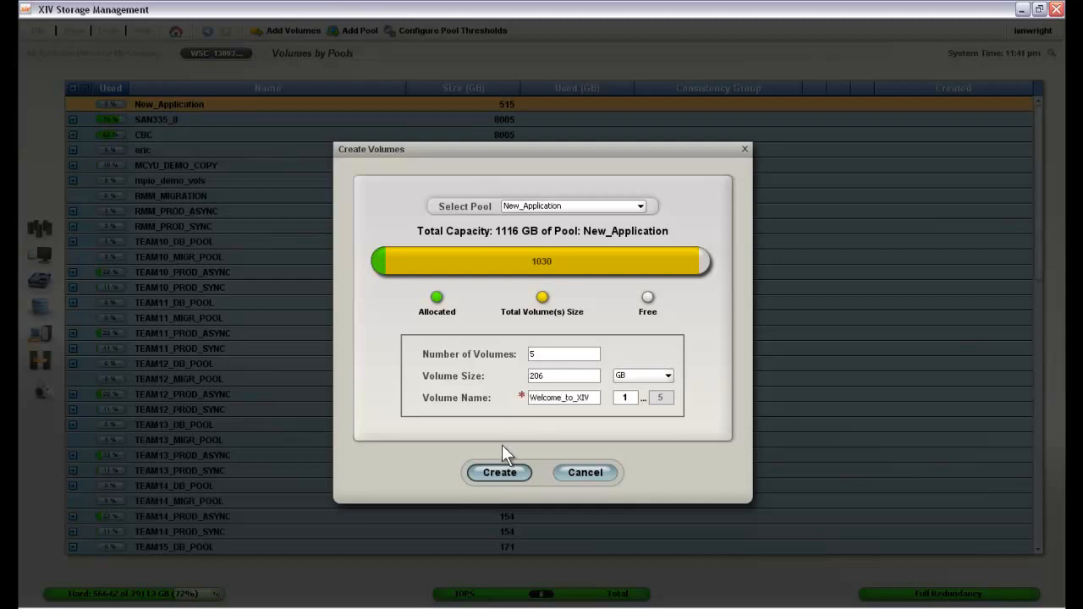
pyautogui.click(499, 472)
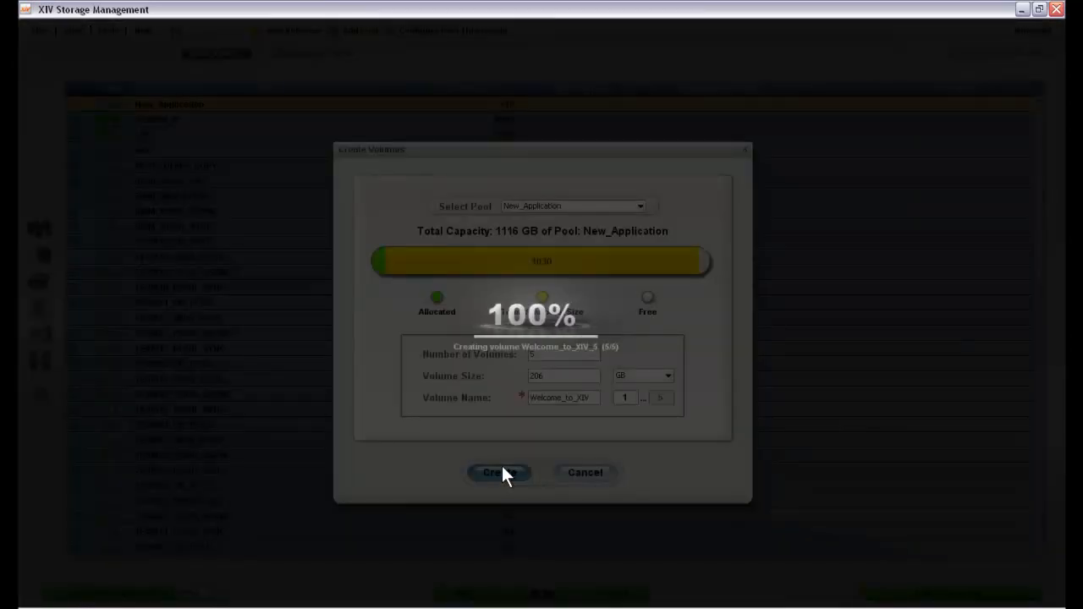
pyautogui.click(498, 472)
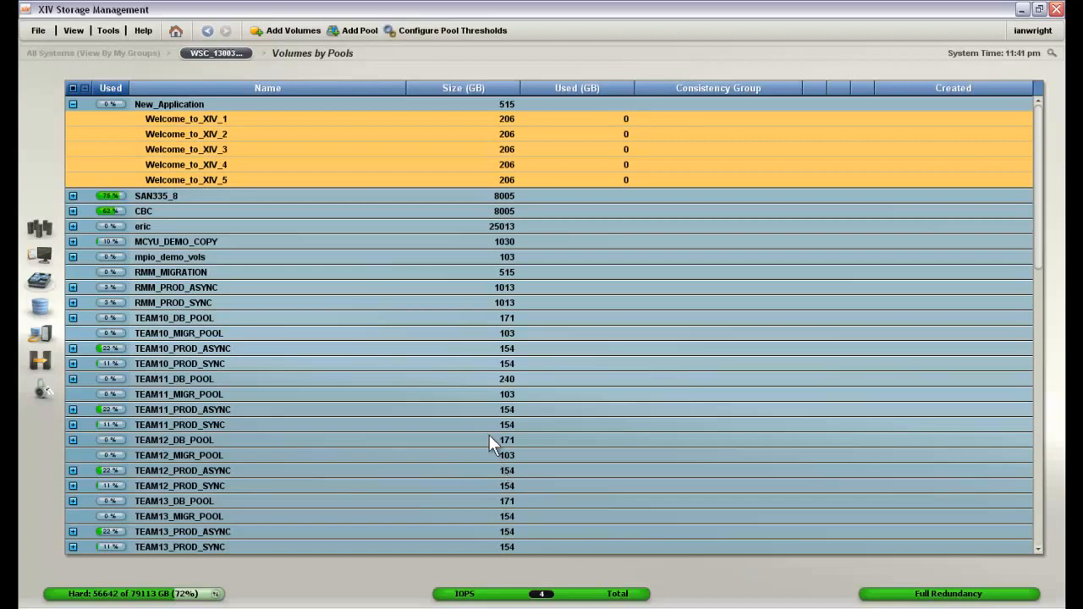
pyautogui.moveTo(253, 130)
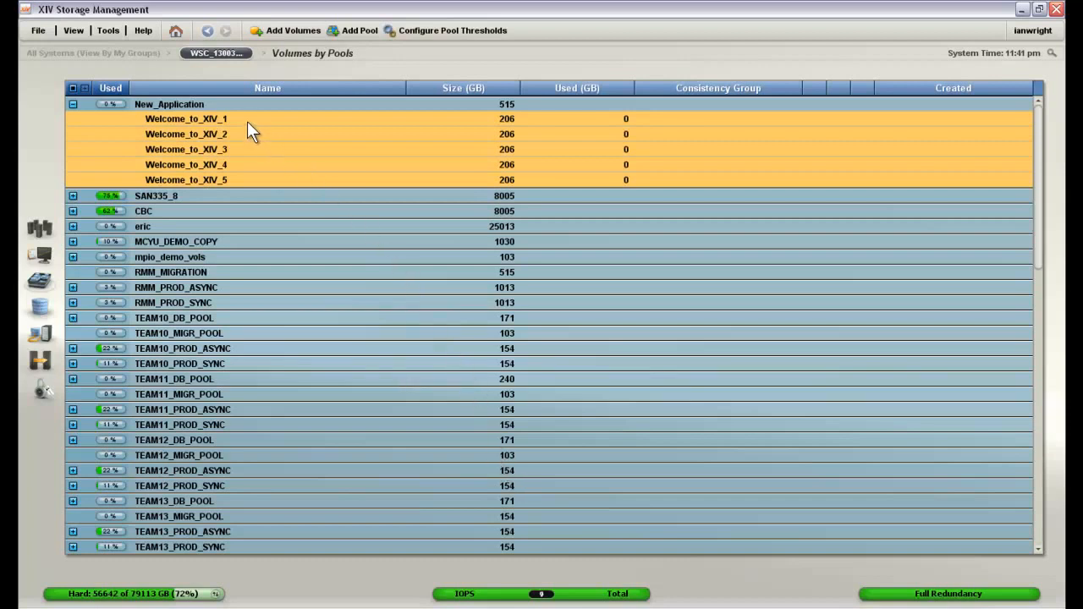
pyautogui.moveTo(495, 129)
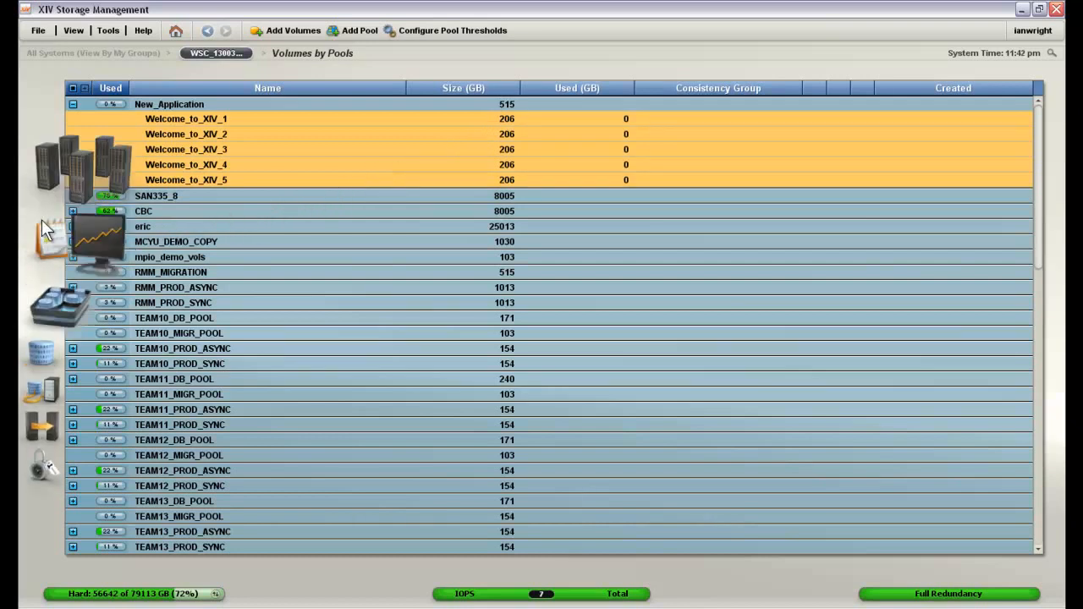
# Go Home to the All Systems overview showing the WSC_1300331 system.
pyautogui.click(175, 30)
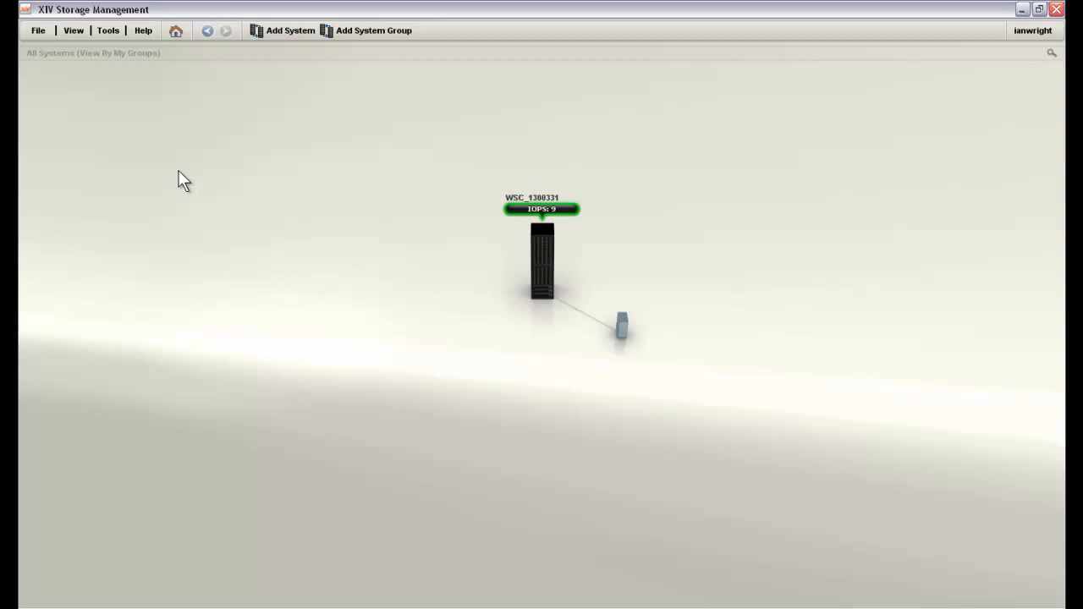
pyautogui.moveTo(476, 222)
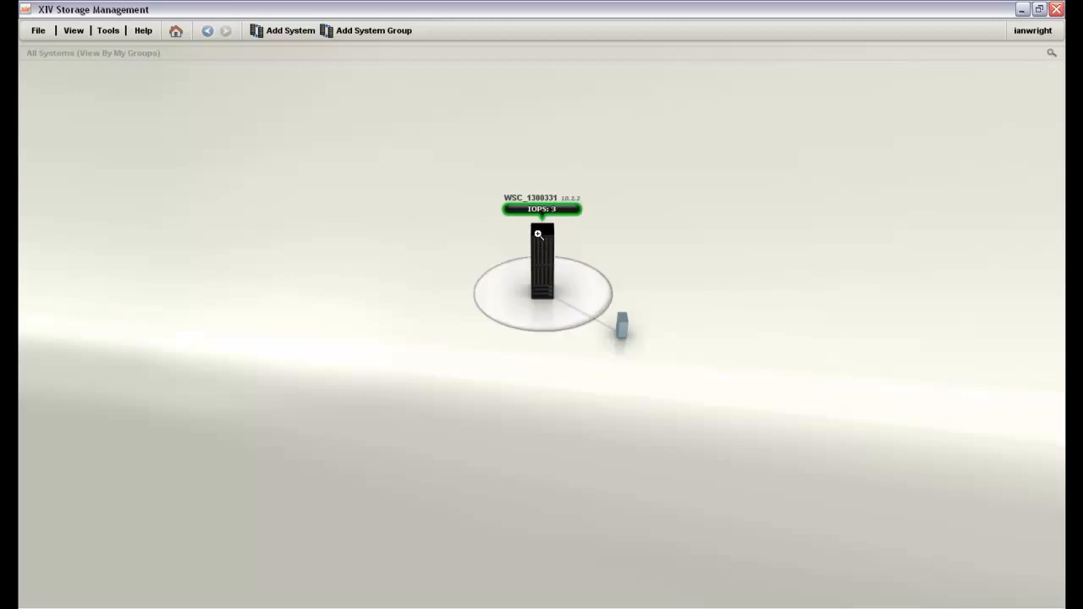
pyautogui.moveTo(586, 316)
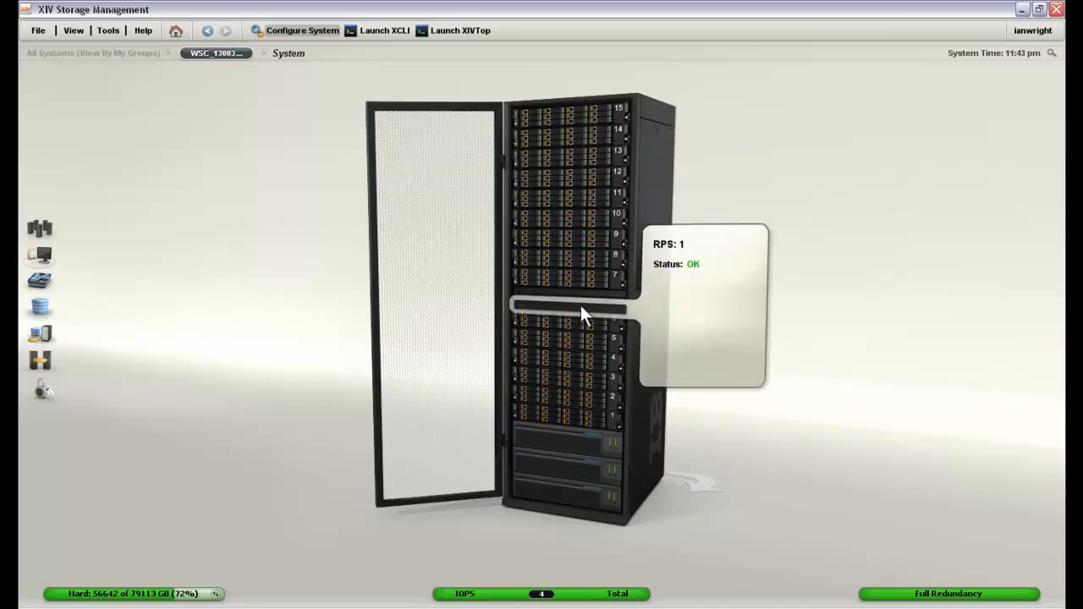
pyautogui.moveTo(582, 302)
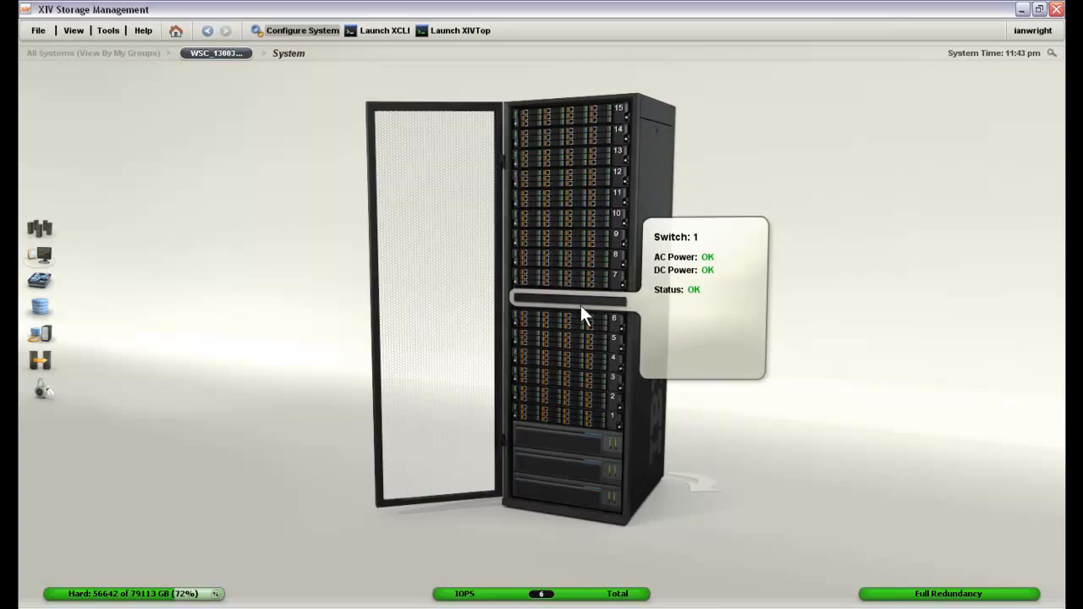
pyautogui.moveTo(584, 319)
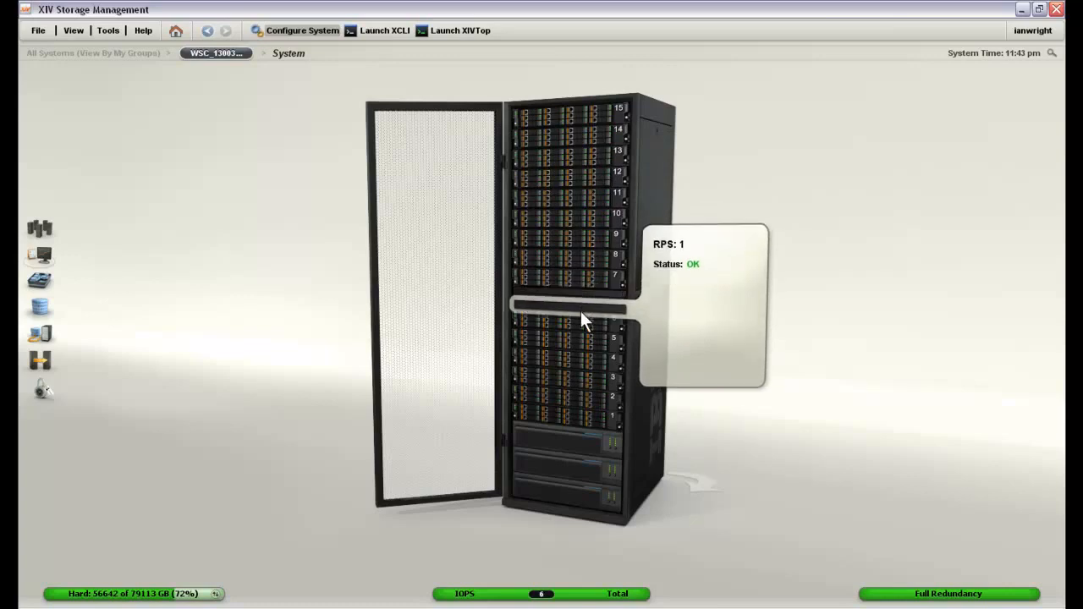
pyautogui.moveTo(588, 496)
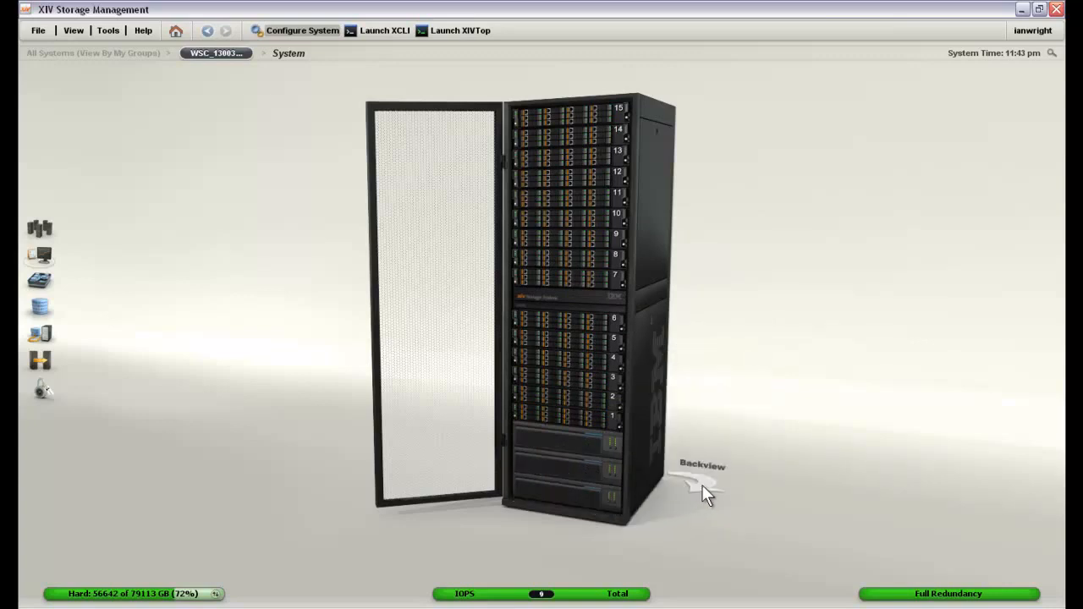
# Switch the WSC_1300331 rack to back view to show its patch panel ports.
pyautogui.click(694, 478)
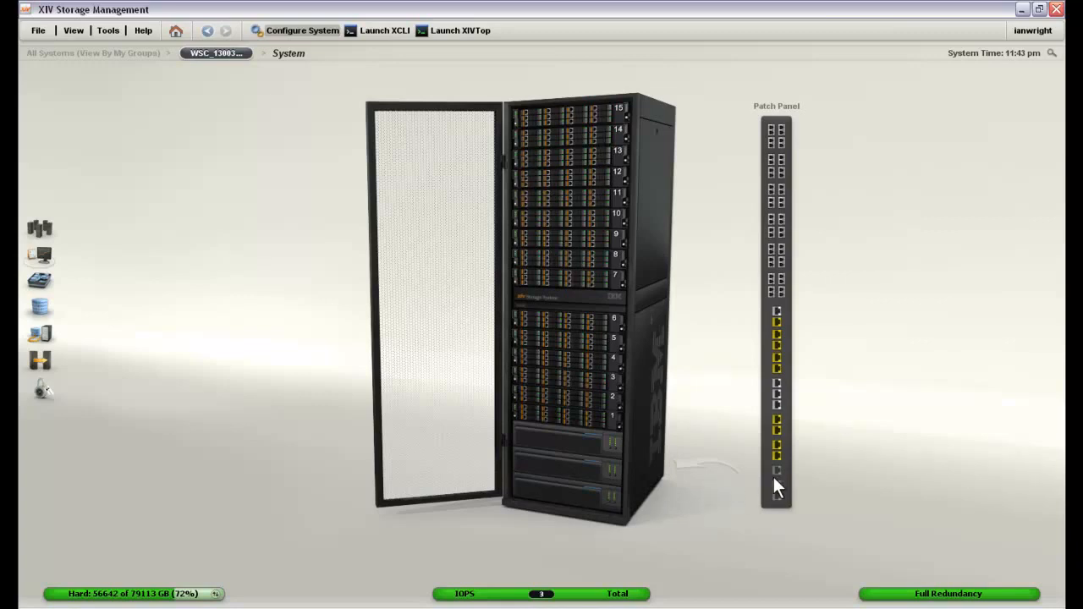
pyautogui.moveTo(776, 446)
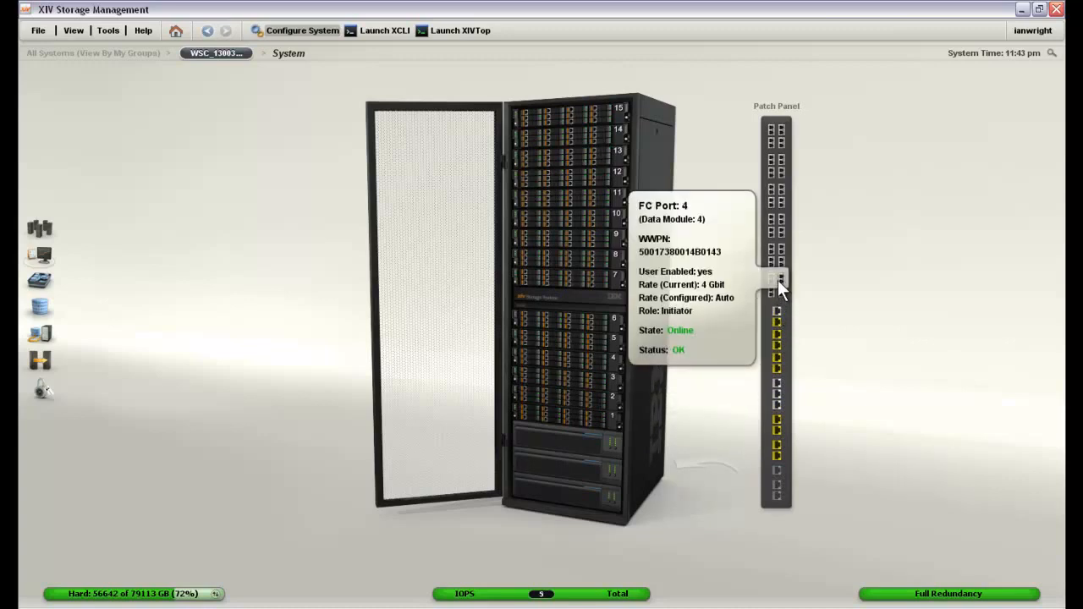
pyautogui.moveTo(732, 406)
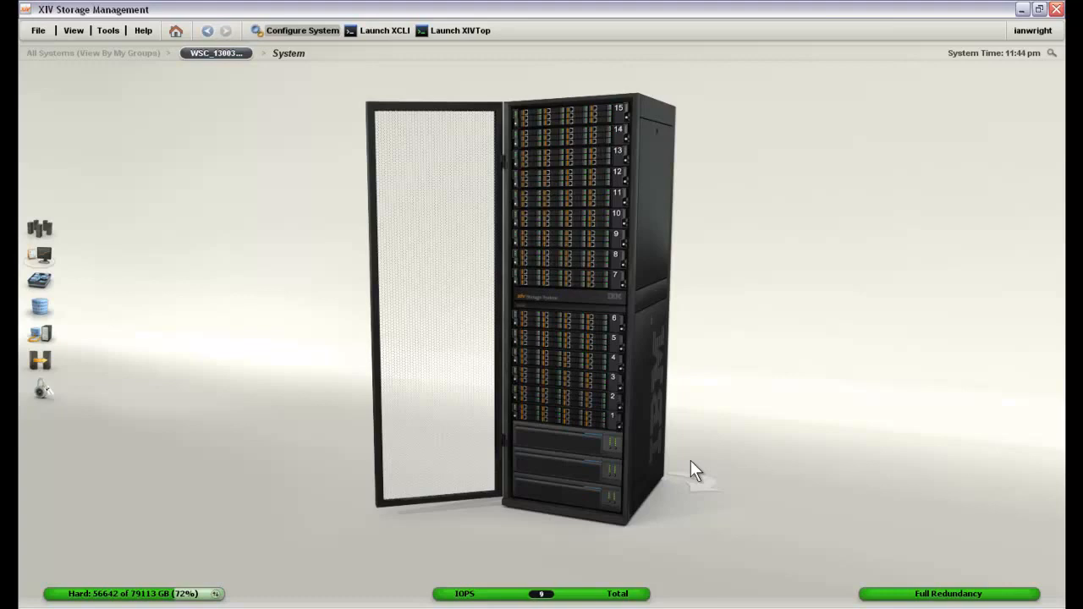
pyautogui.moveTo(677, 507)
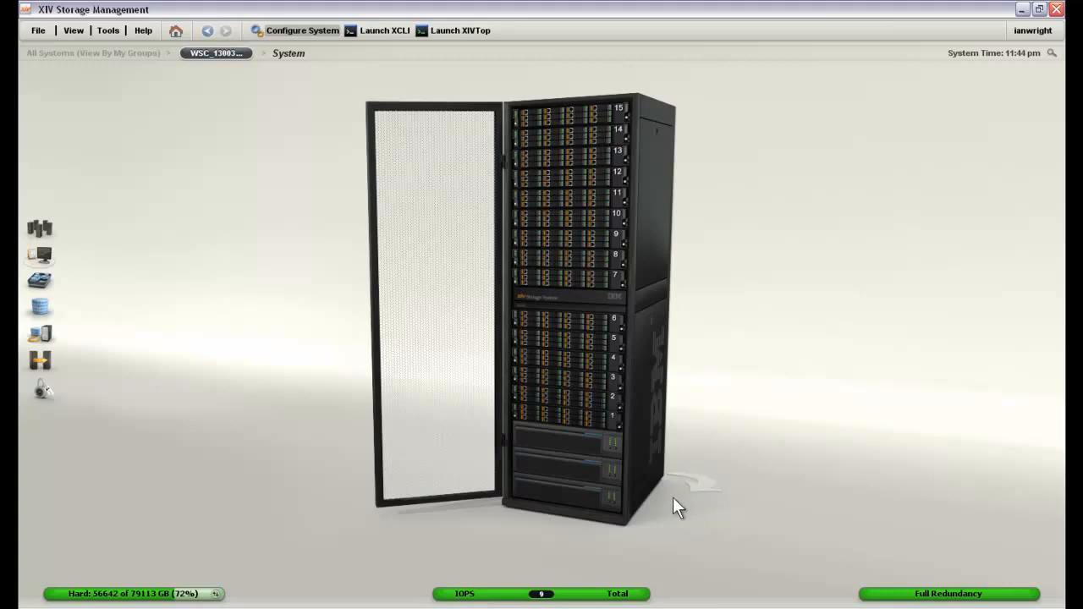
pyautogui.moveTo(315, 558)
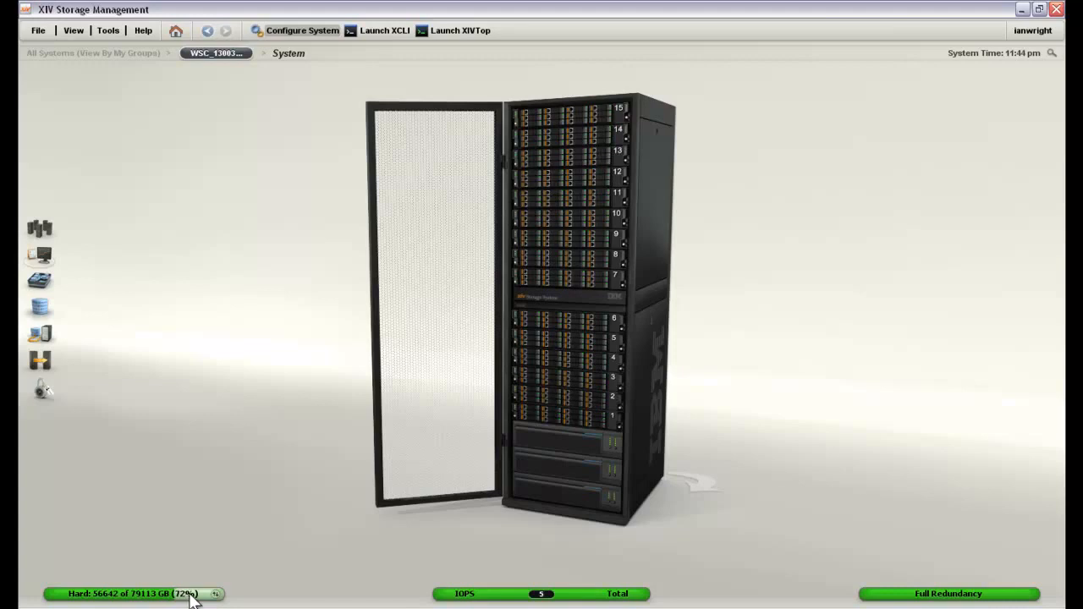
pyautogui.moveTo(472, 599)
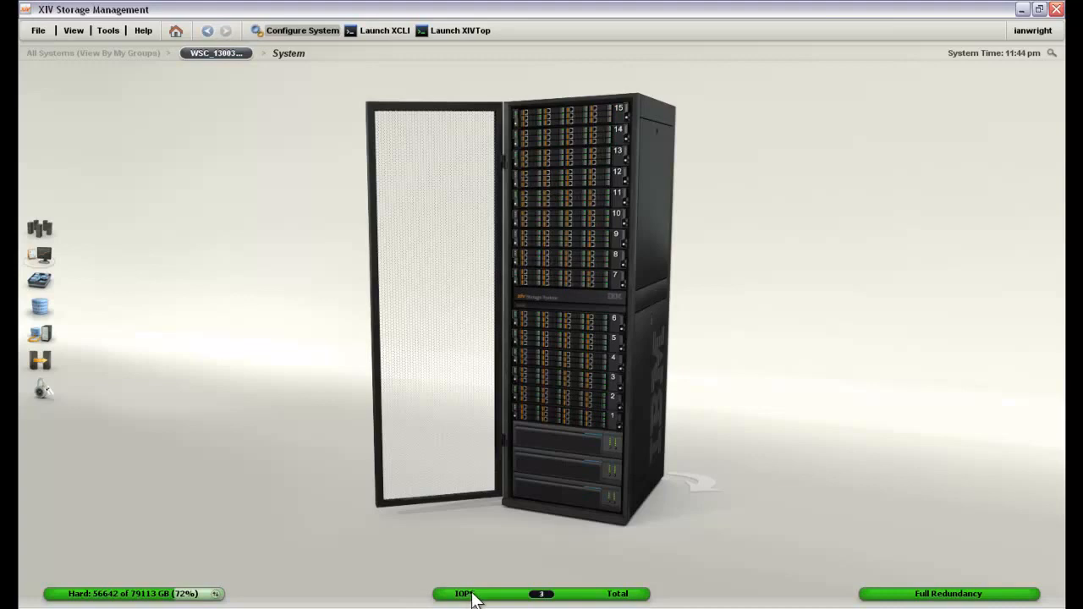
pyautogui.moveTo(952, 599)
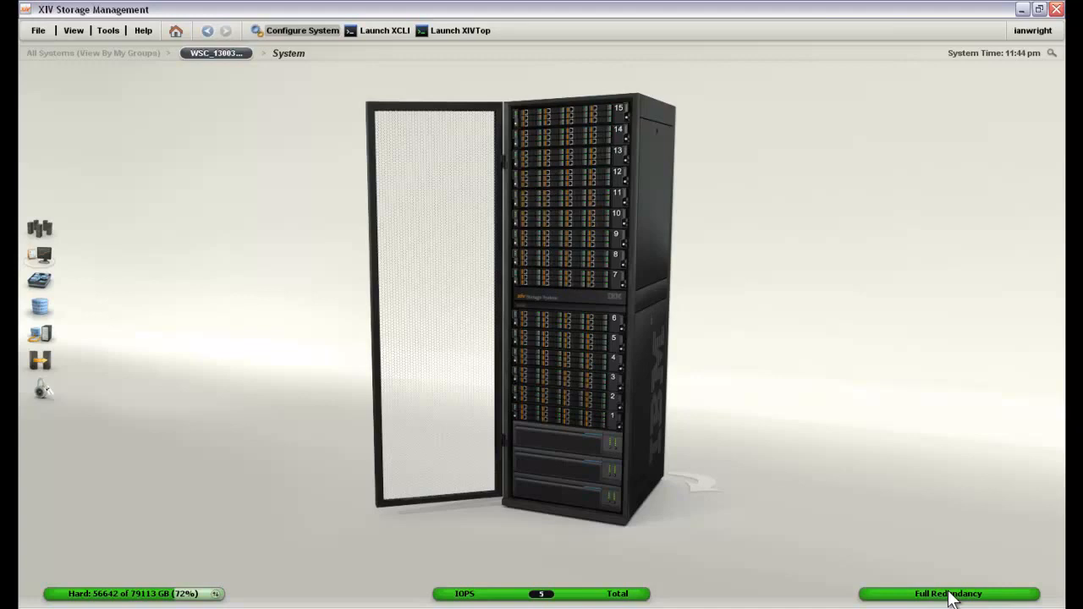
pyautogui.moveTo(688, 574)
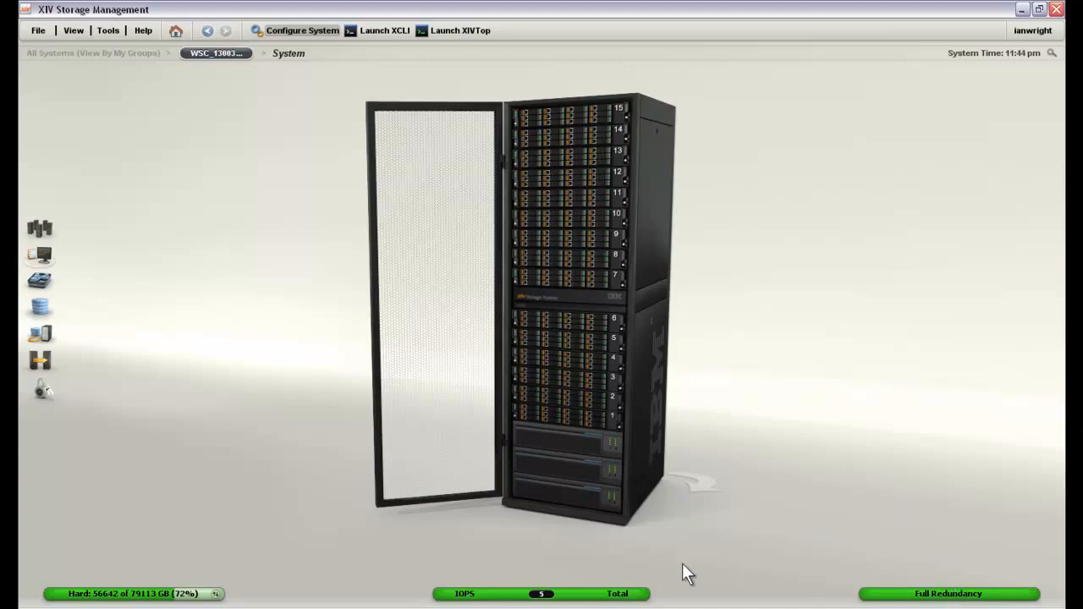
pyautogui.moveTo(105, 274)
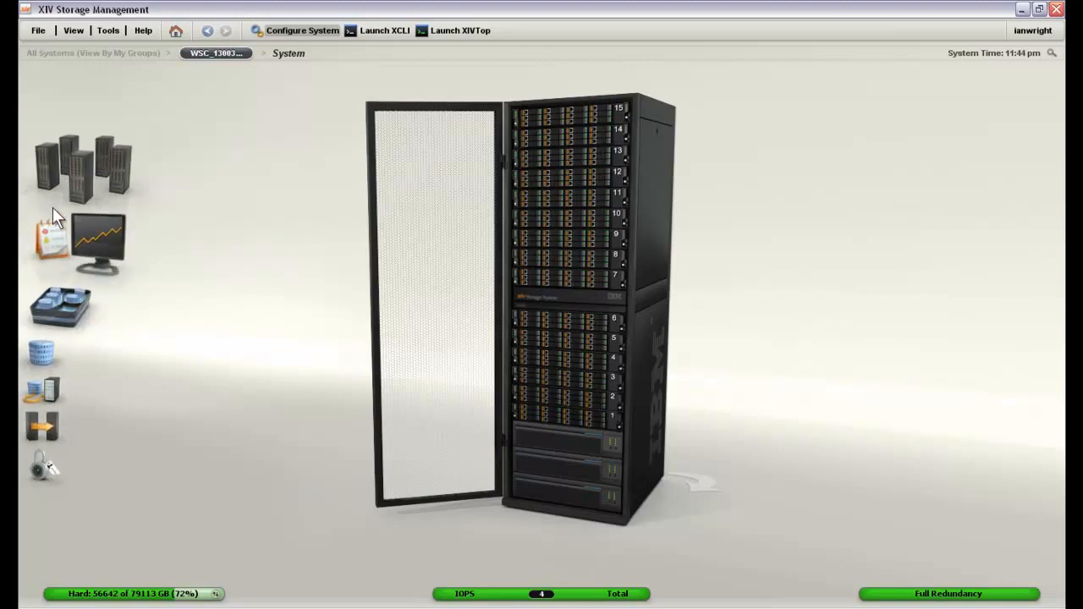
pyautogui.click(80, 165)
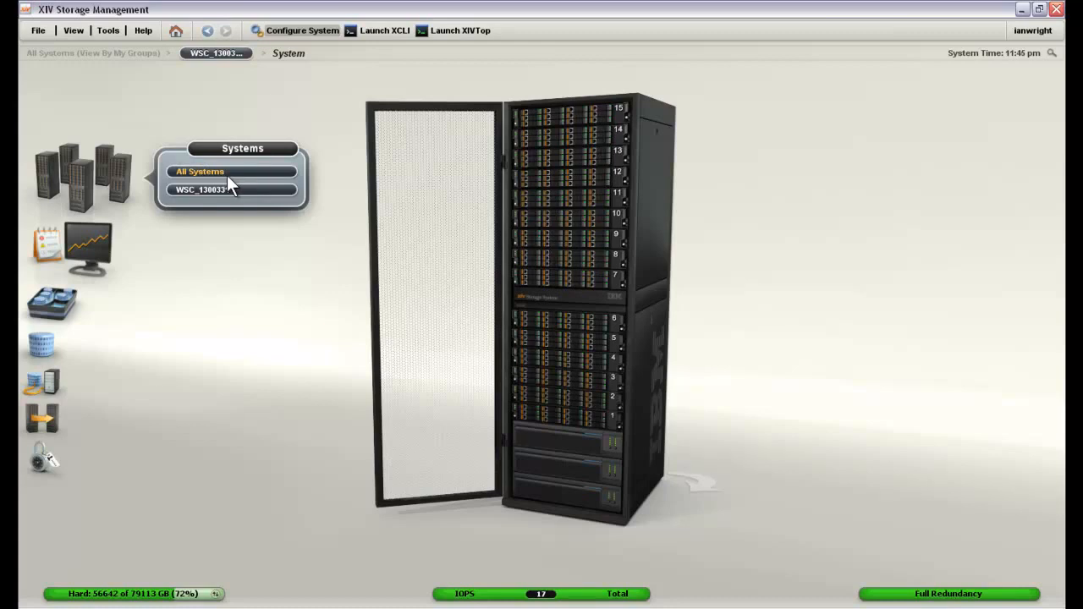
pyautogui.moveTo(102, 216)
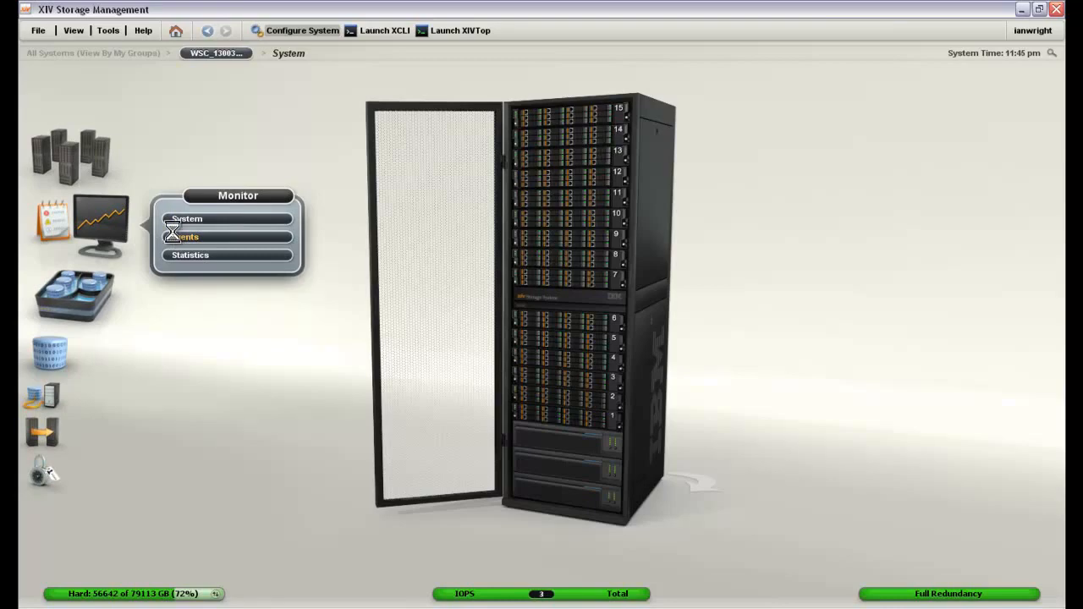
# Open Monitor > Events and scroll through the pool and volume creation log.
pyautogui.click(184, 237)
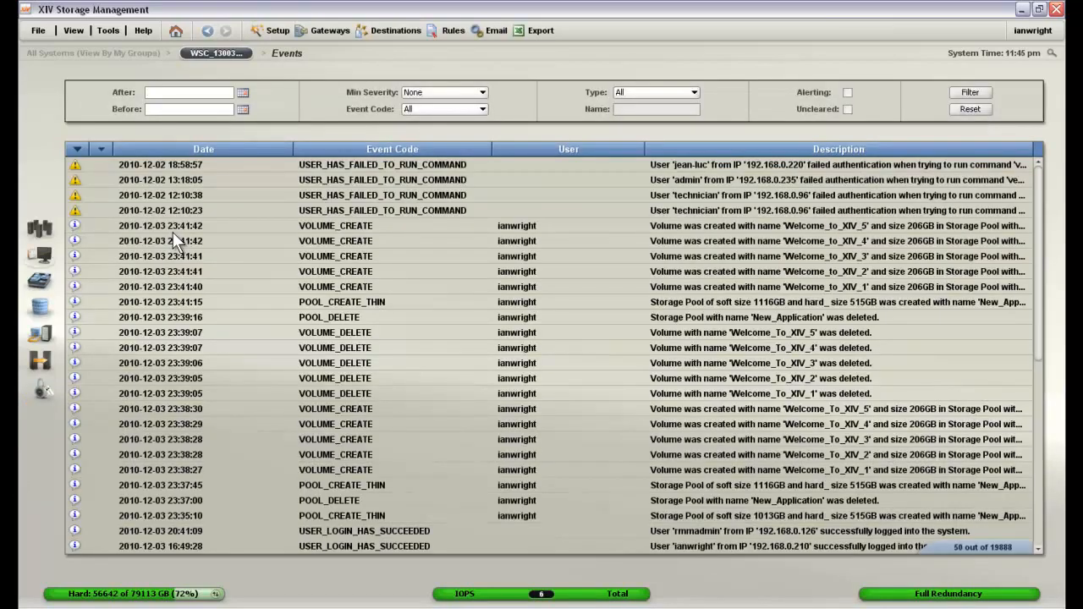
pyautogui.scroll(-3)
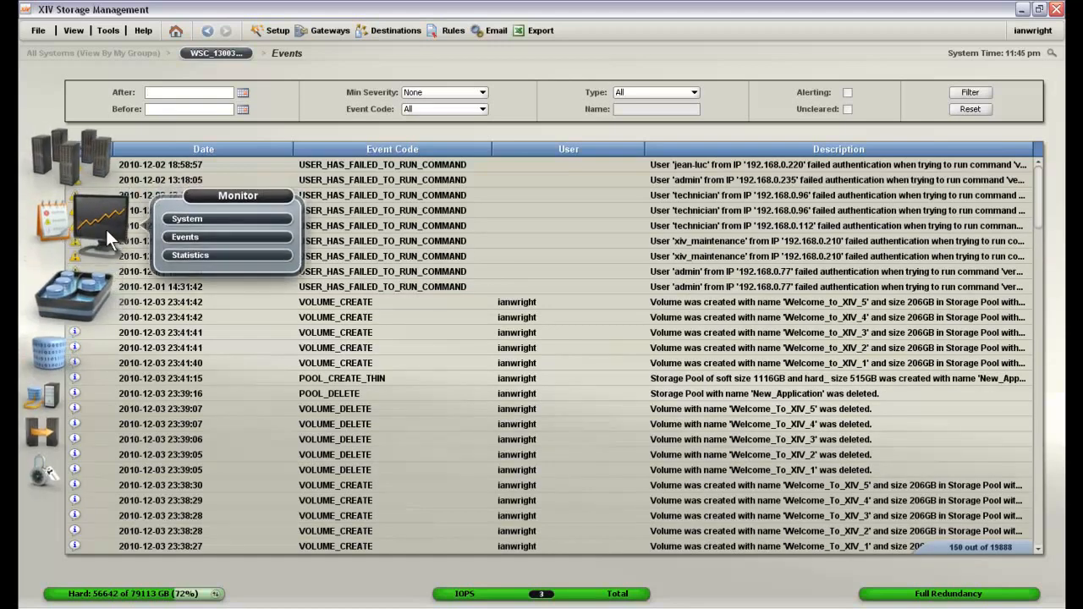
# Chart bandwidth for cache-miss I/O on all interfaces over 28 Nov–4 Dec 2010.
pyautogui.click(189, 255)
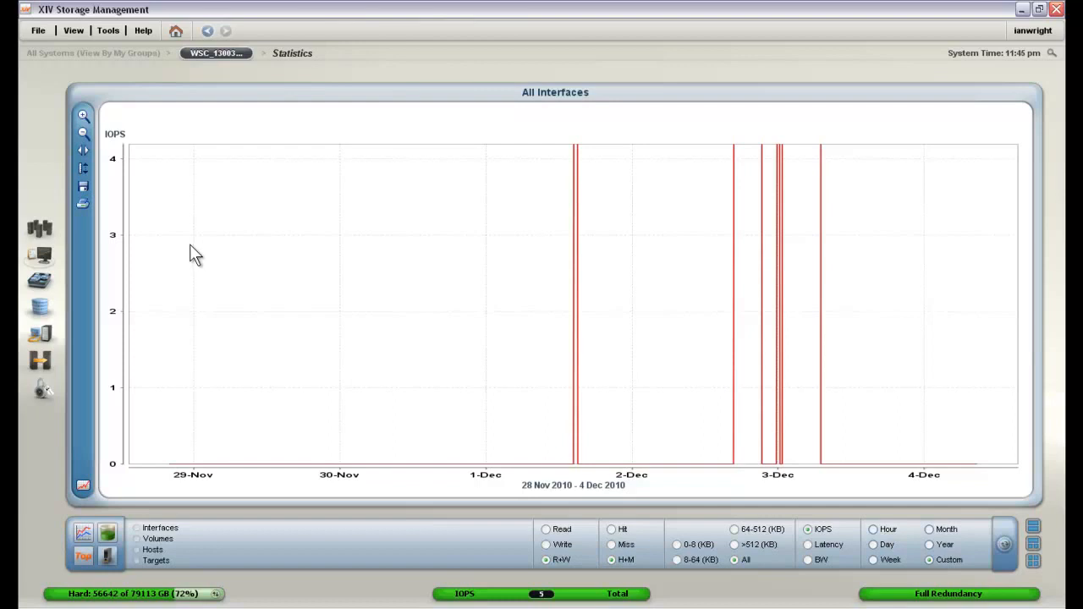
pyautogui.moveTo(239, 279)
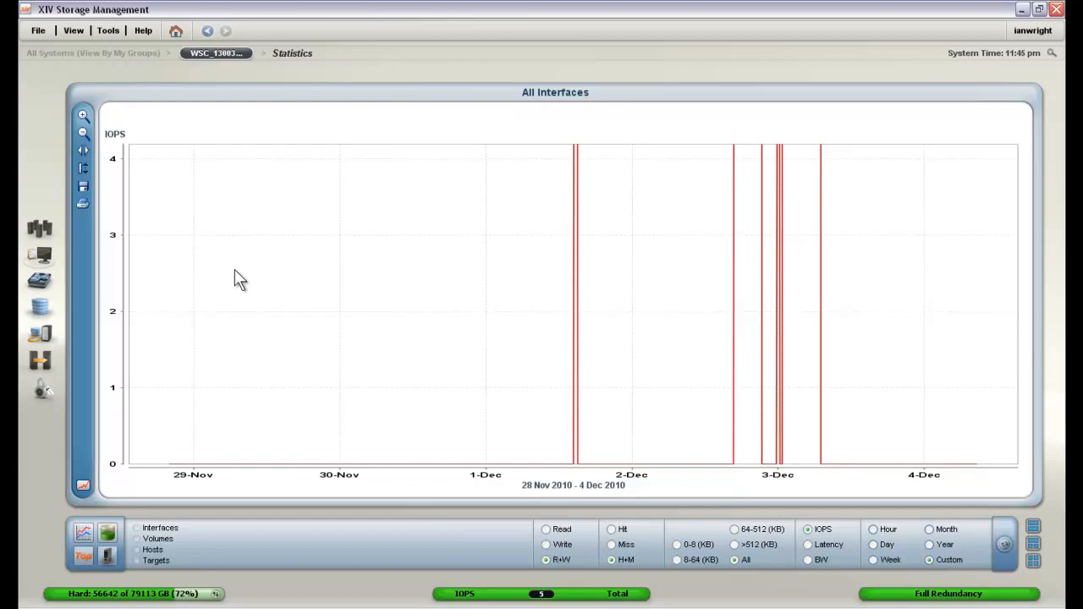
pyautogui.moveTo(245, 283)
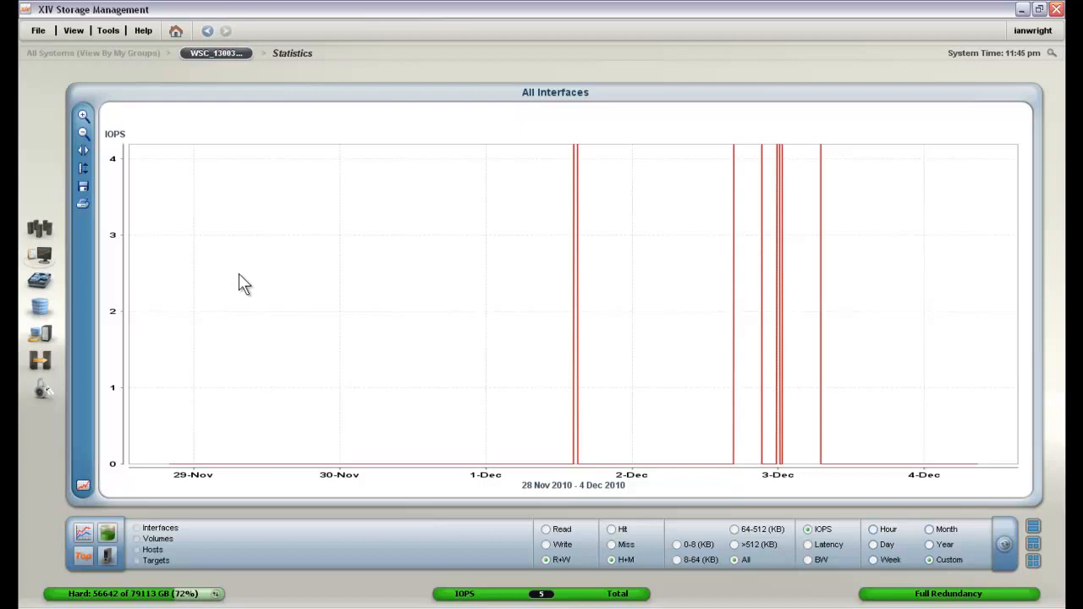
pyautogui.moveTo(279, 212)
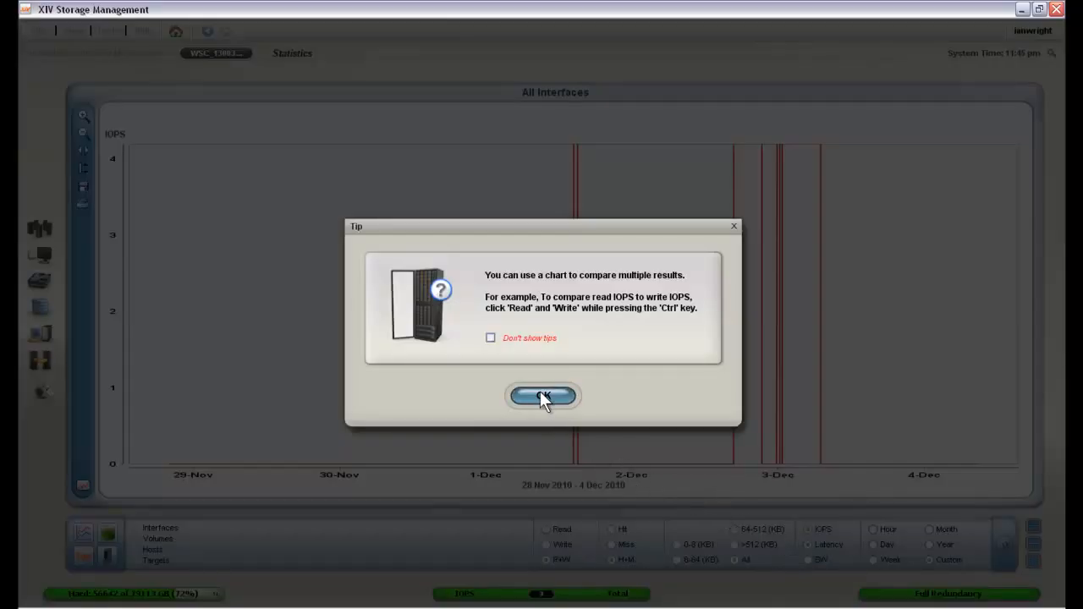
pyautogui.click(543, 396)
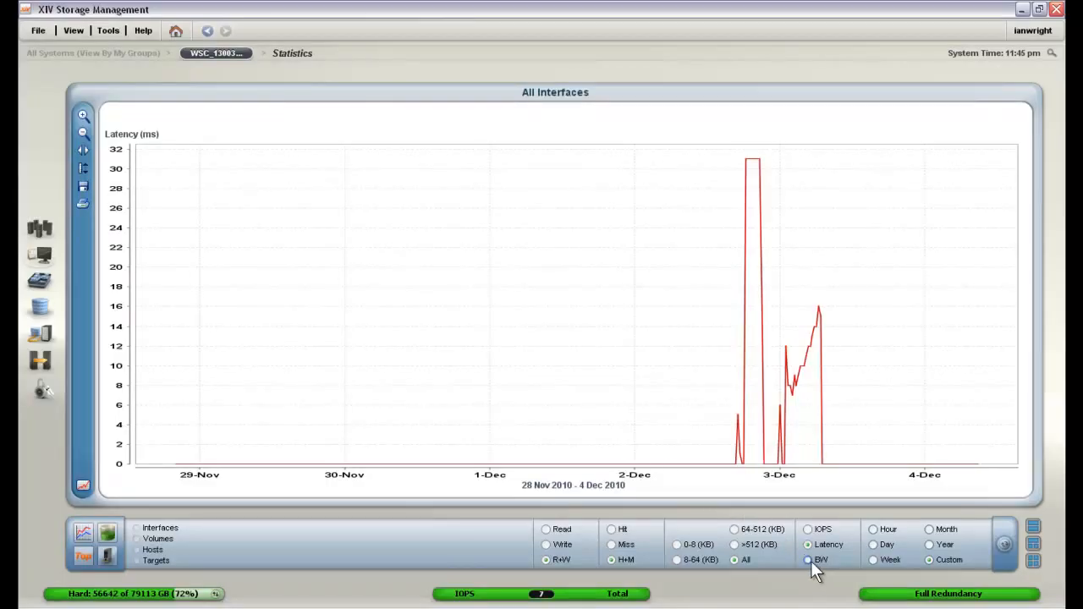
pyautogui.click(808, 559)
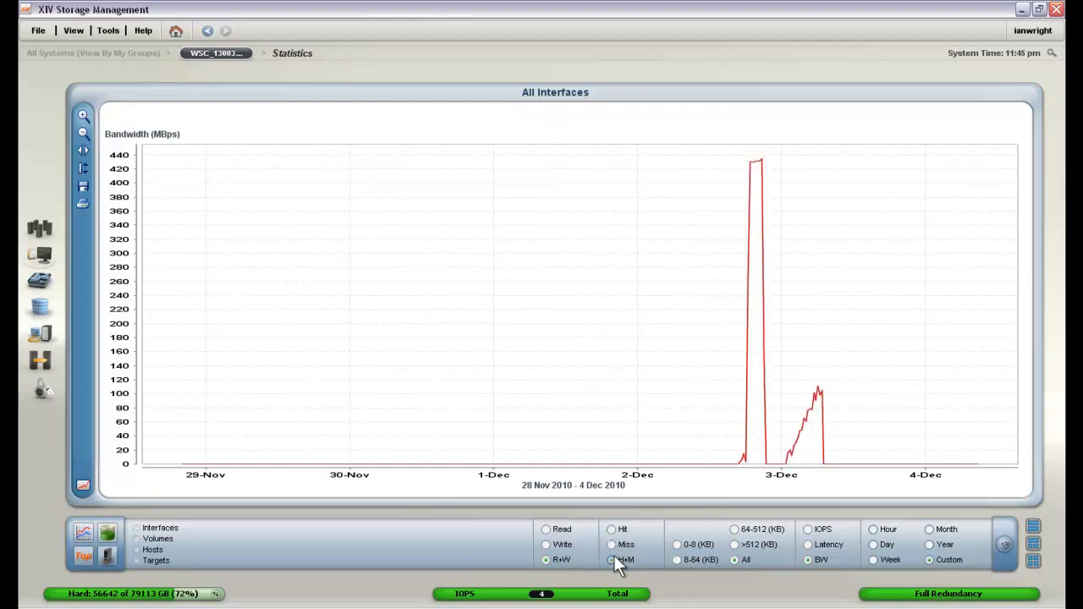
pyautogui.click(612, 544)
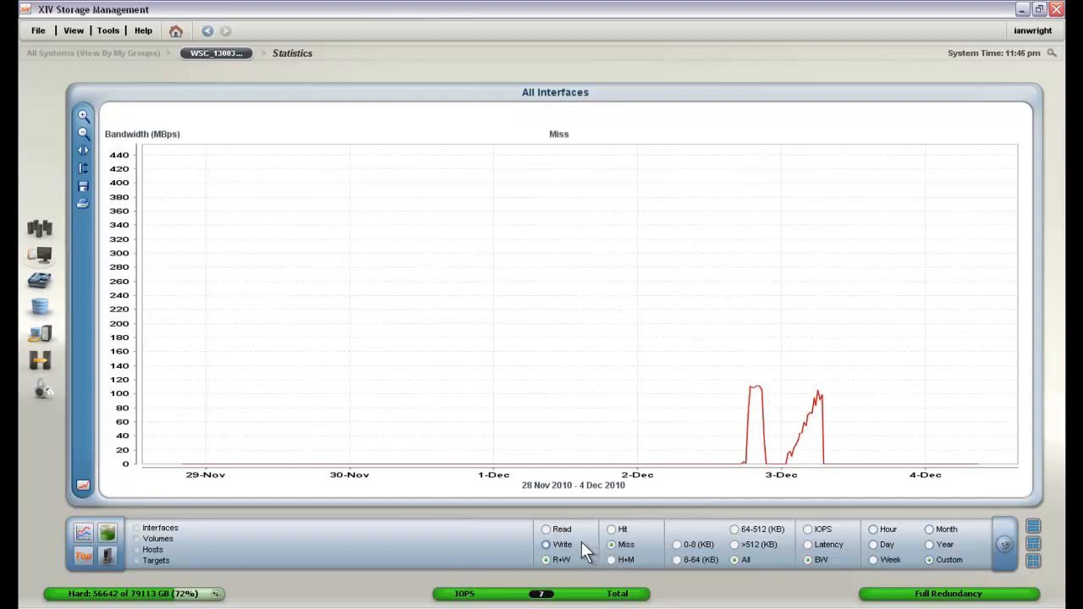
pyautogui.click(547, 560)
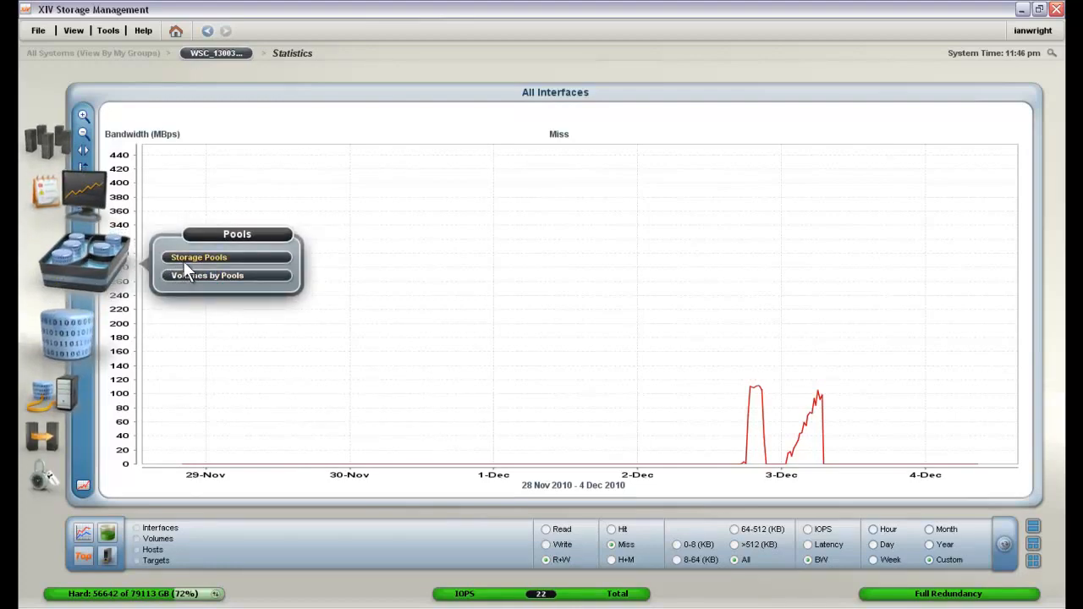
# Display the Storage Pools list showing New_Application's 515 GB hard, 1116 GB soft capacity.
pyautogui.click(198, 257)
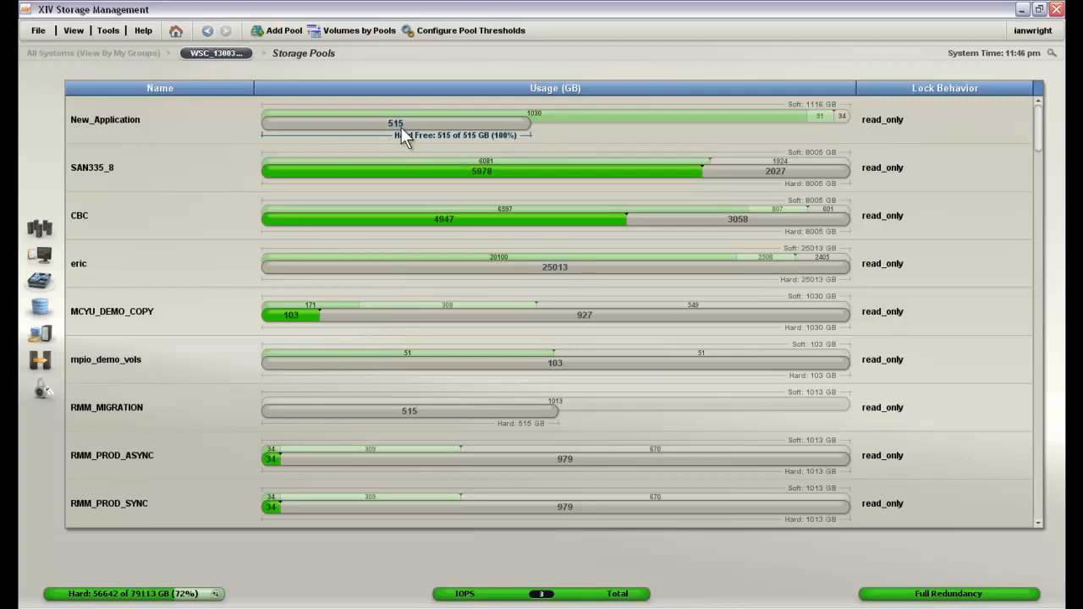
pyautogui.moveTo(470, 138)
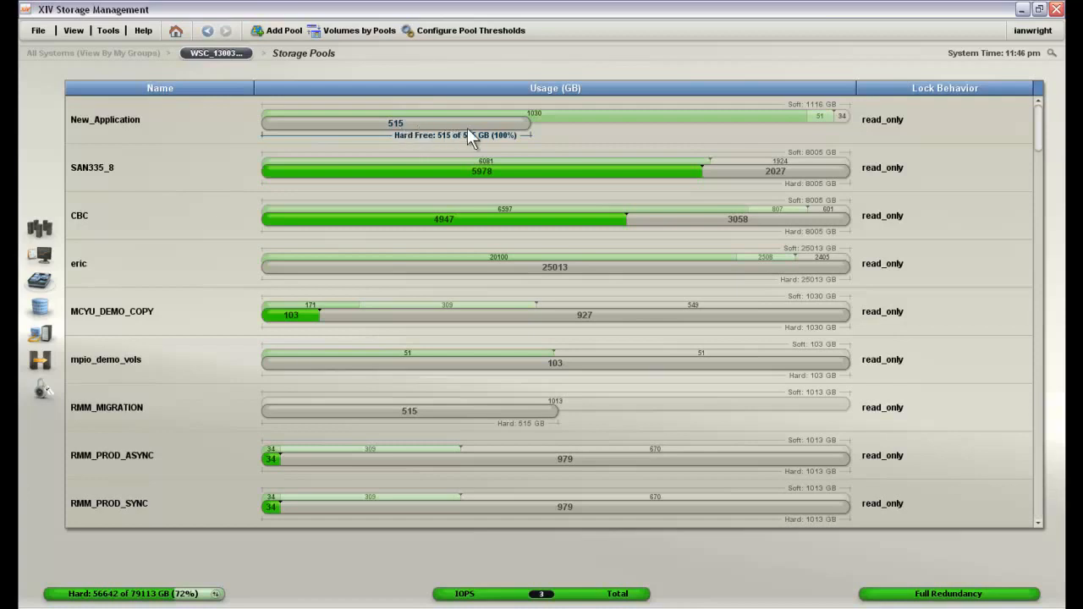
pyautogui.moveTo(554, 119)
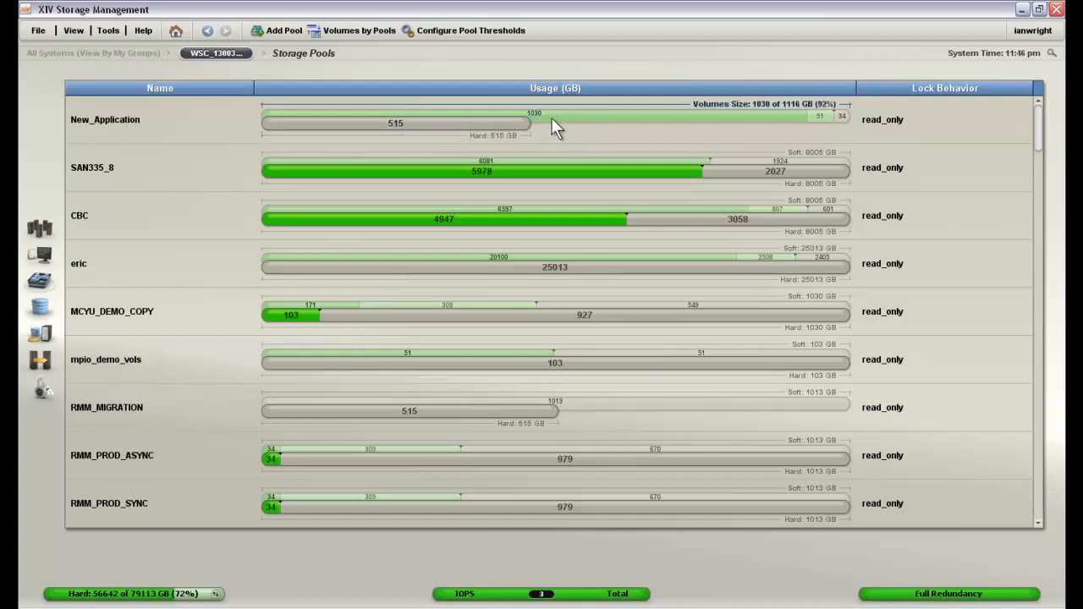
pyautogui.moveTo(520, 126)
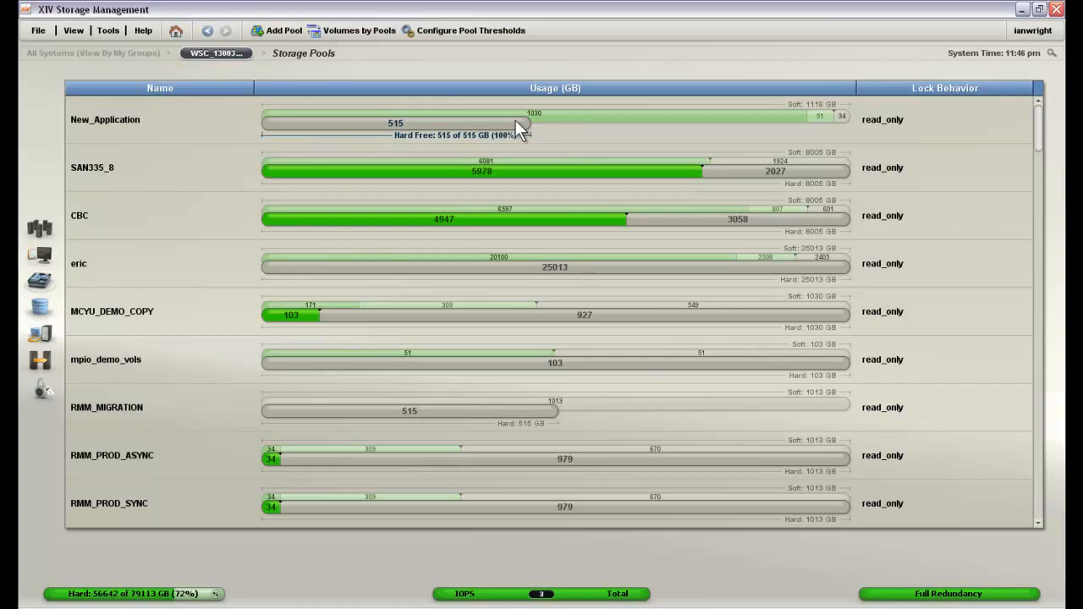
pyautogui.moveTo(328, 147)
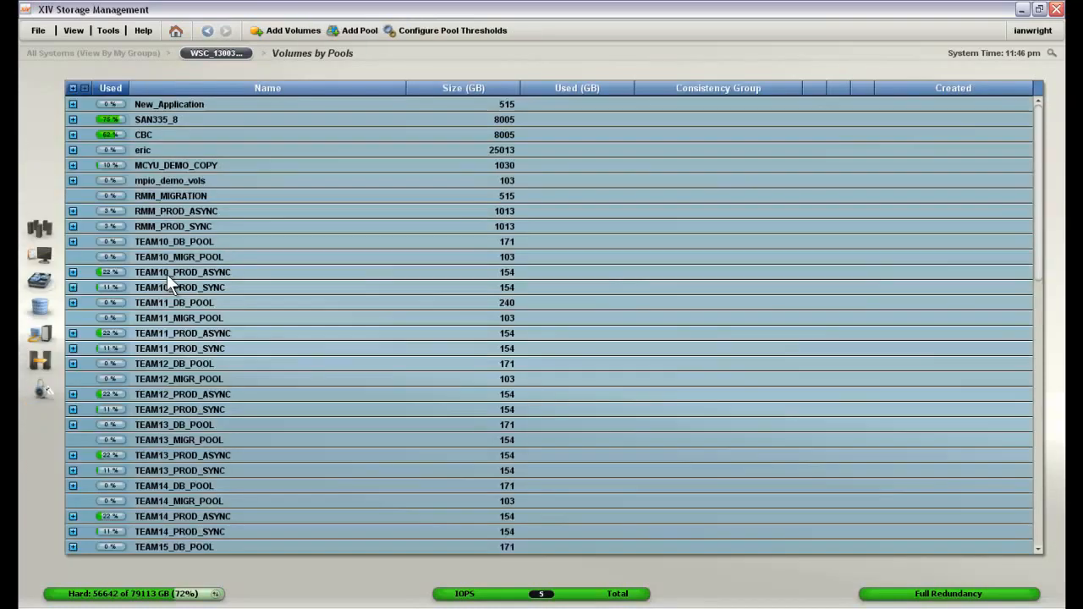
pyautogui.moveTo(260, 212)
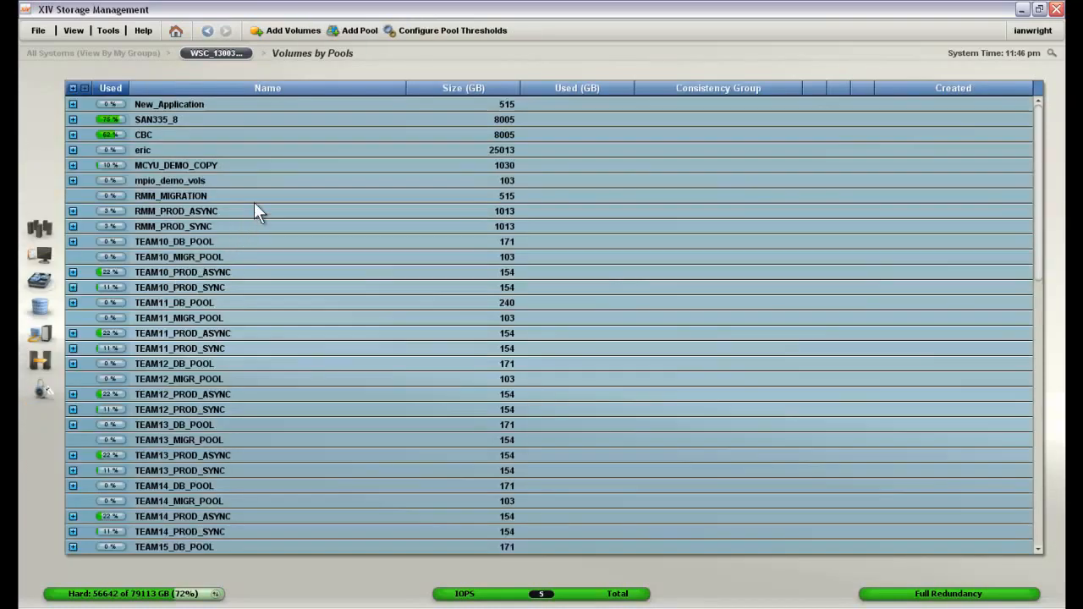
pyautogui.moveTo(324, 114)
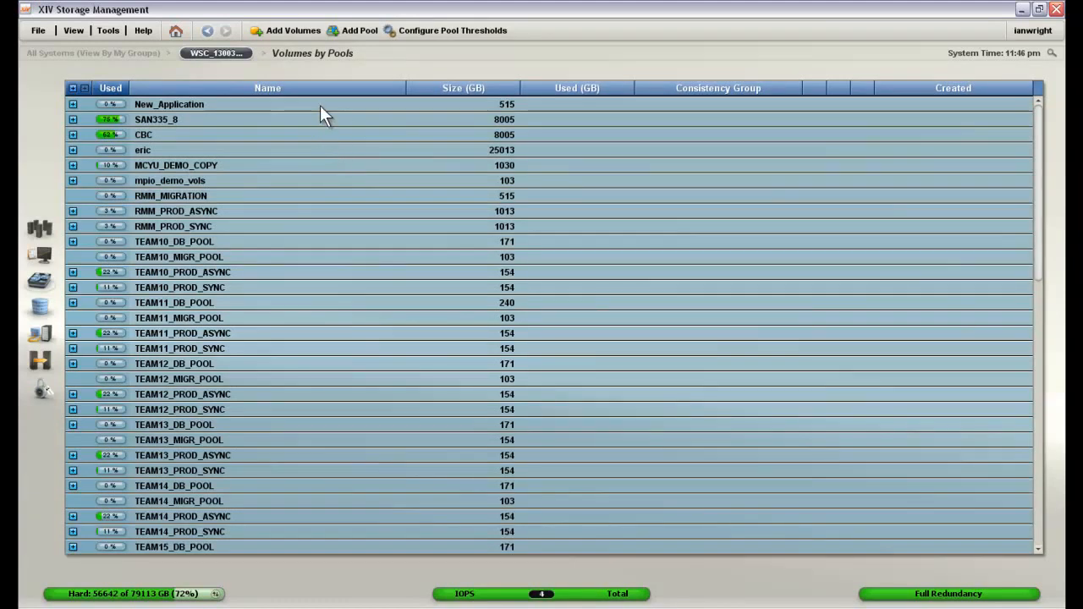
# Select and expand New_Application to list its five 206 GB Welcome_to_XIV volumes.
pyautogui.click(169, 104)
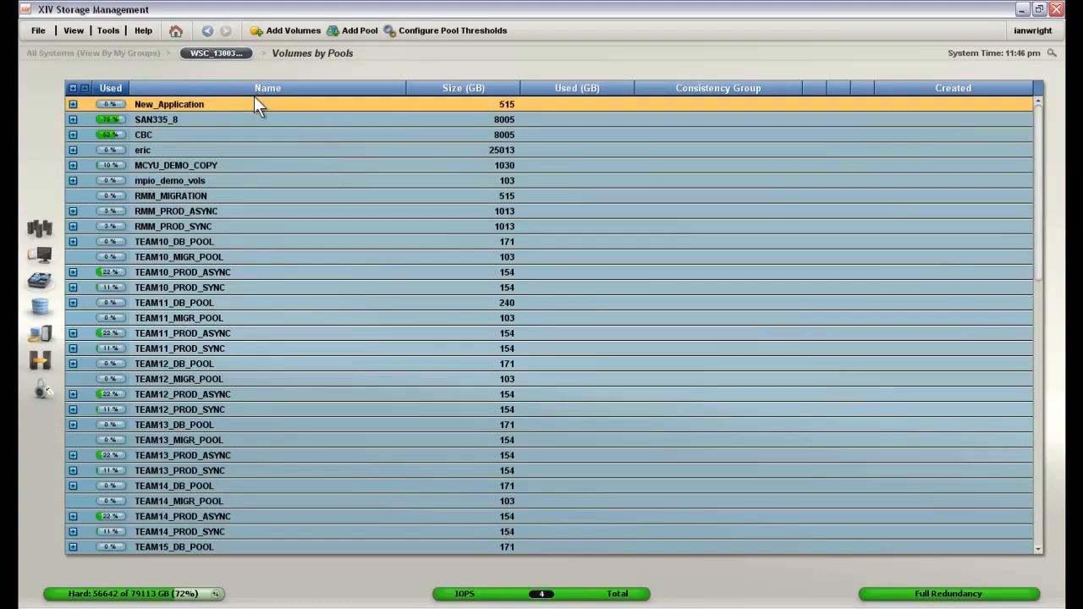
pyautogui.moveTo(76, 116)
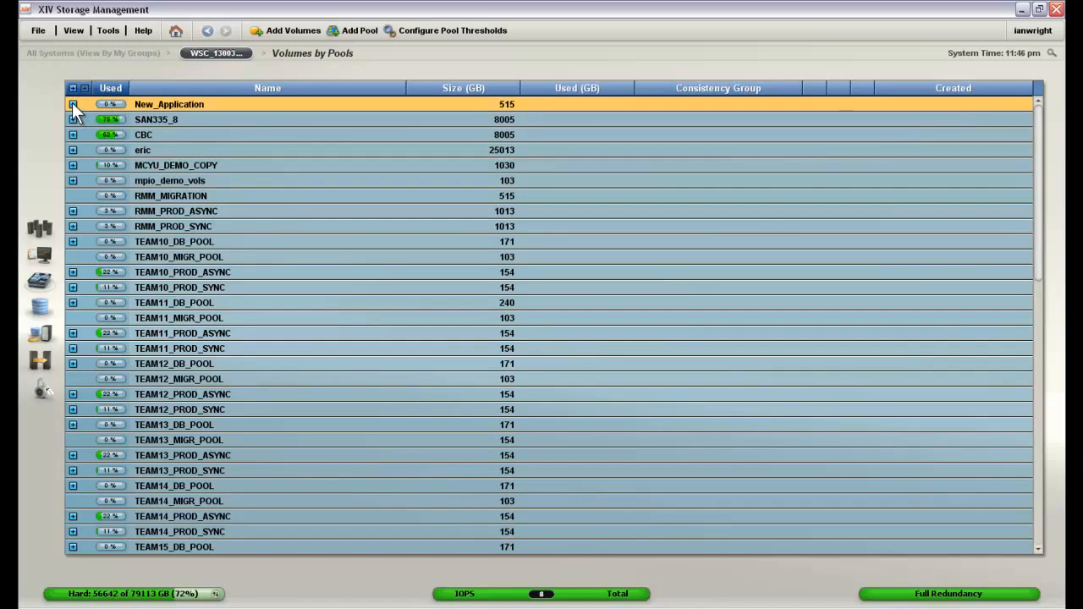
pyautogui.click(72, 104)
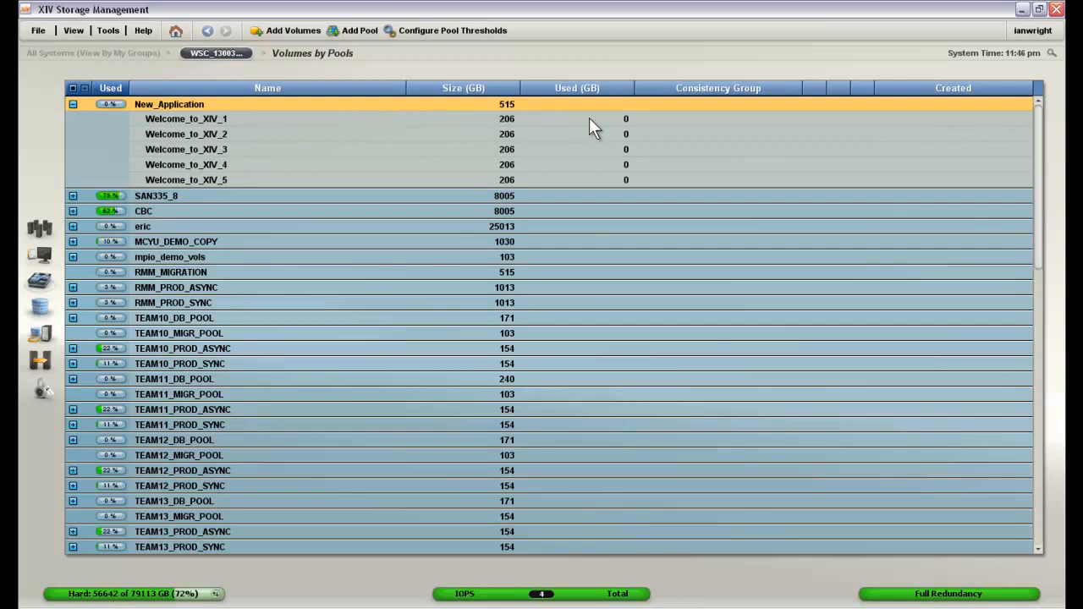
pyautogui.moveTo(626, 140)
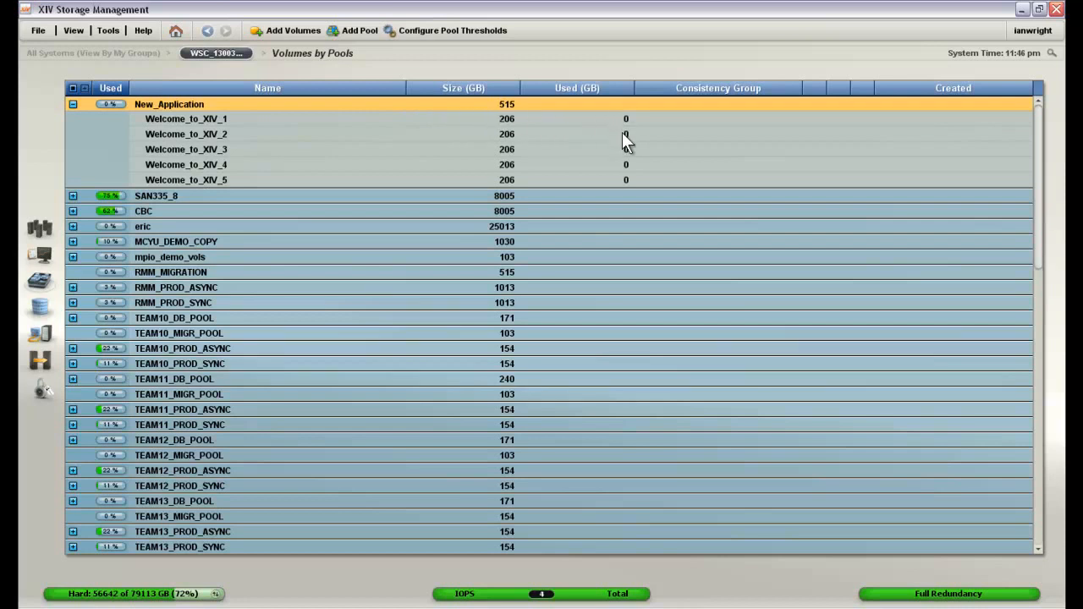
pyautogui.moveTo(626, 185)
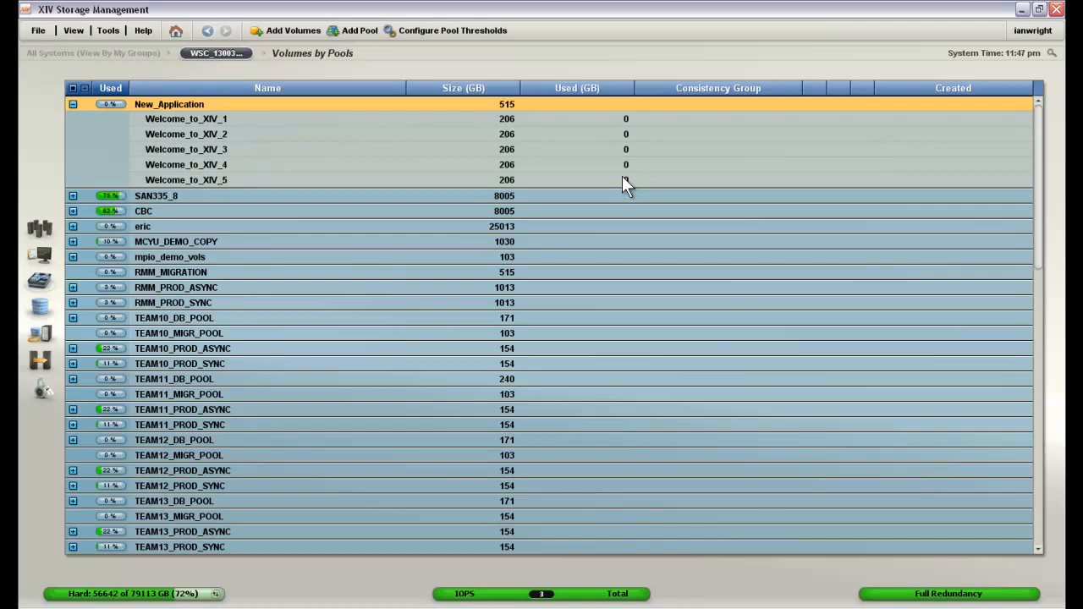
pyautogui.moveTo(315, 199)
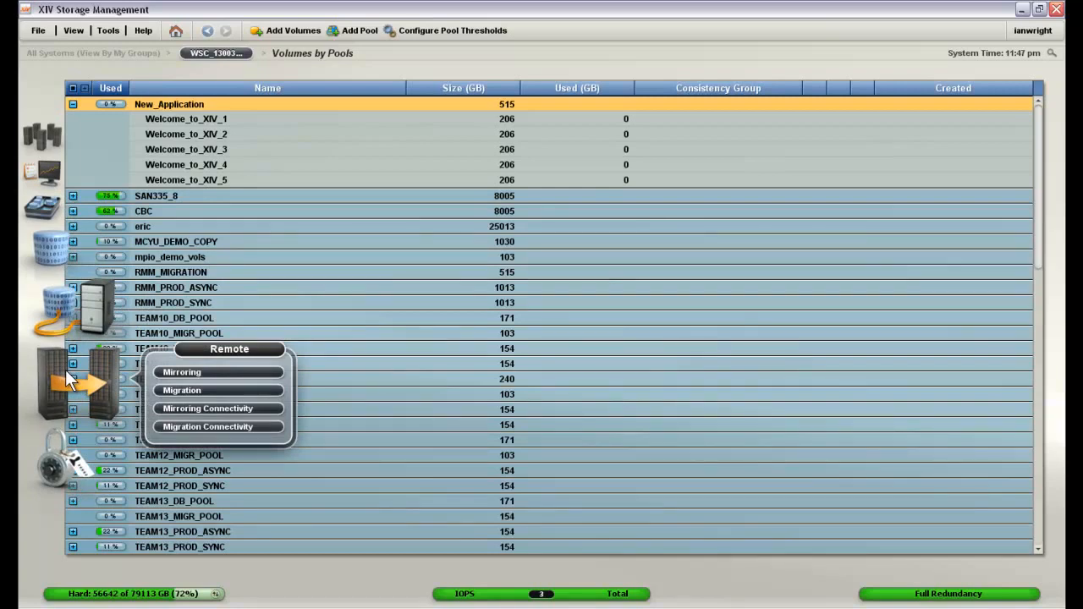
pyautogui.moveTo(208, 374)
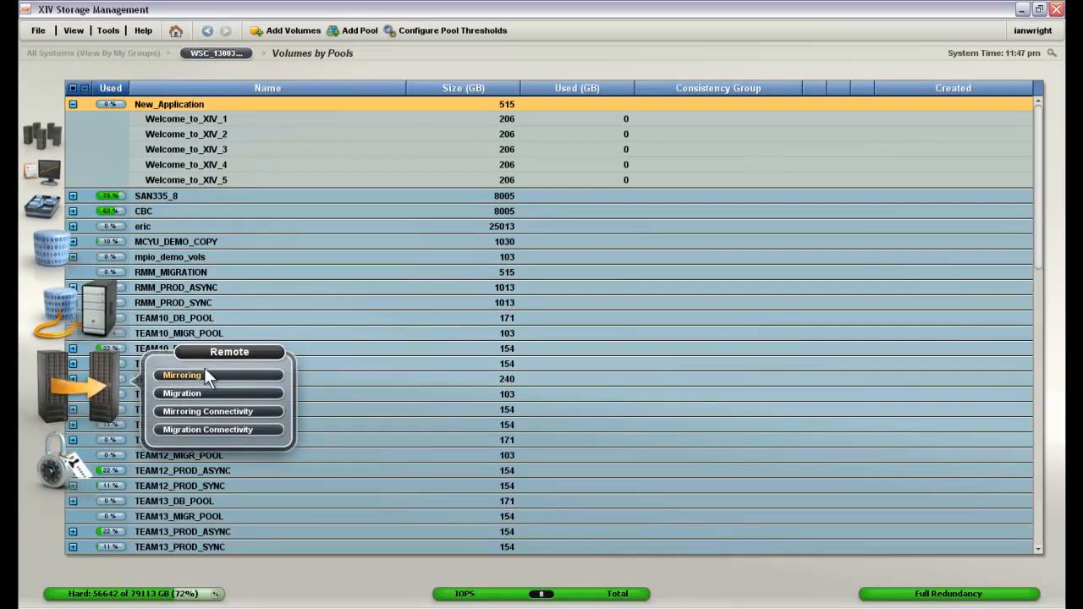
pyautogui.moveTo(203, 394)
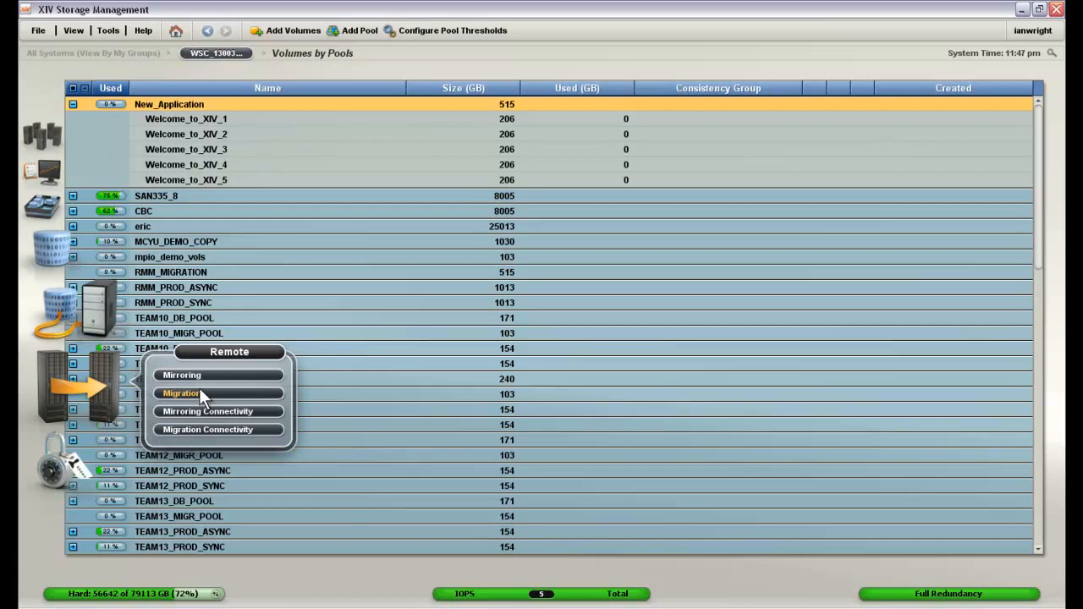
pyautogui.moveTo(197, 399)
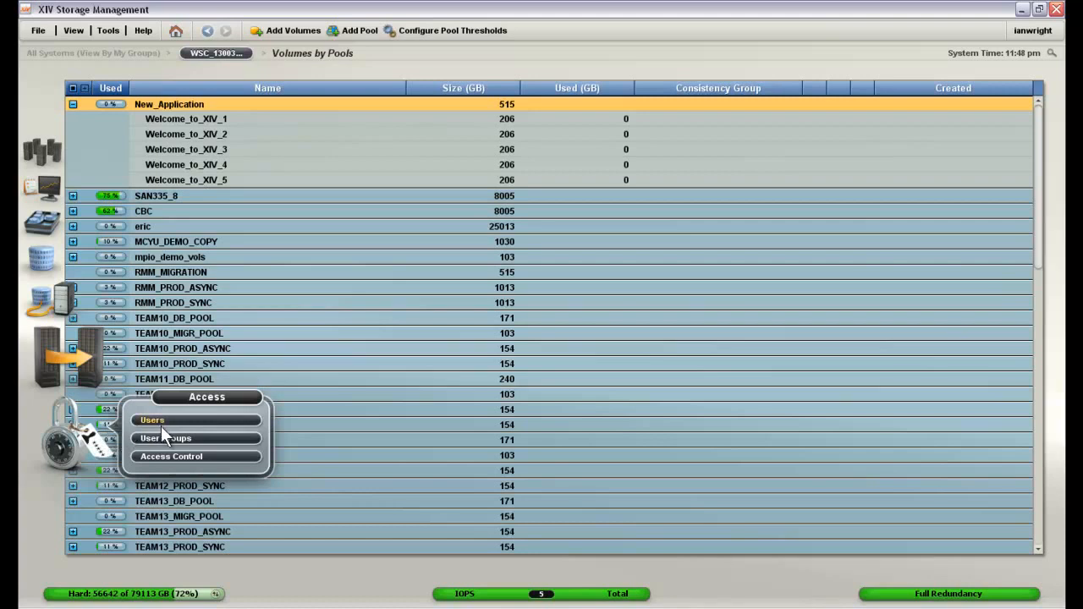
pyautogui.moveTo(171, 456)
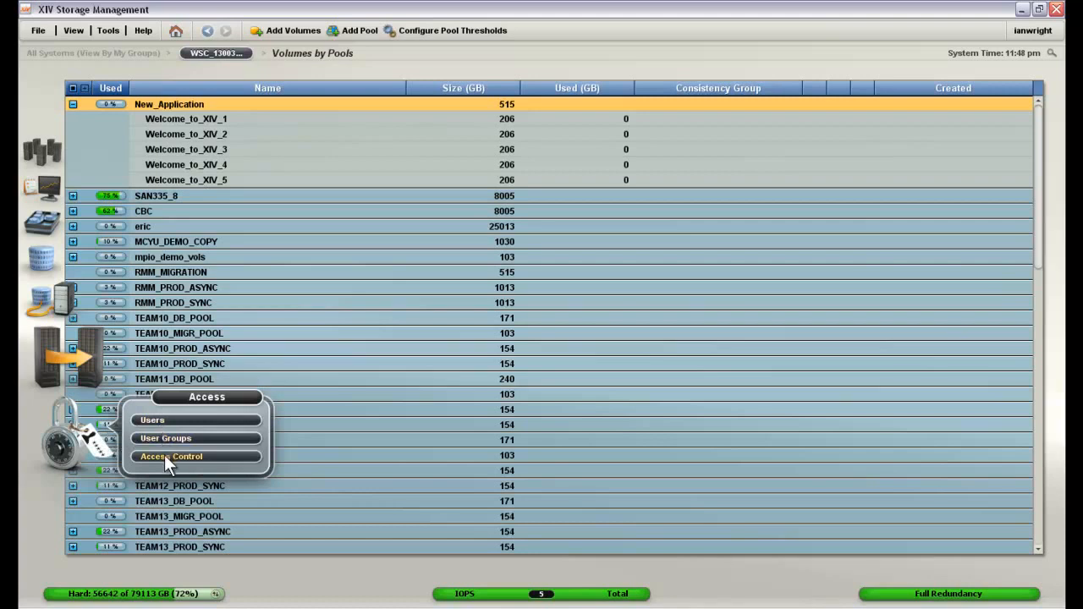